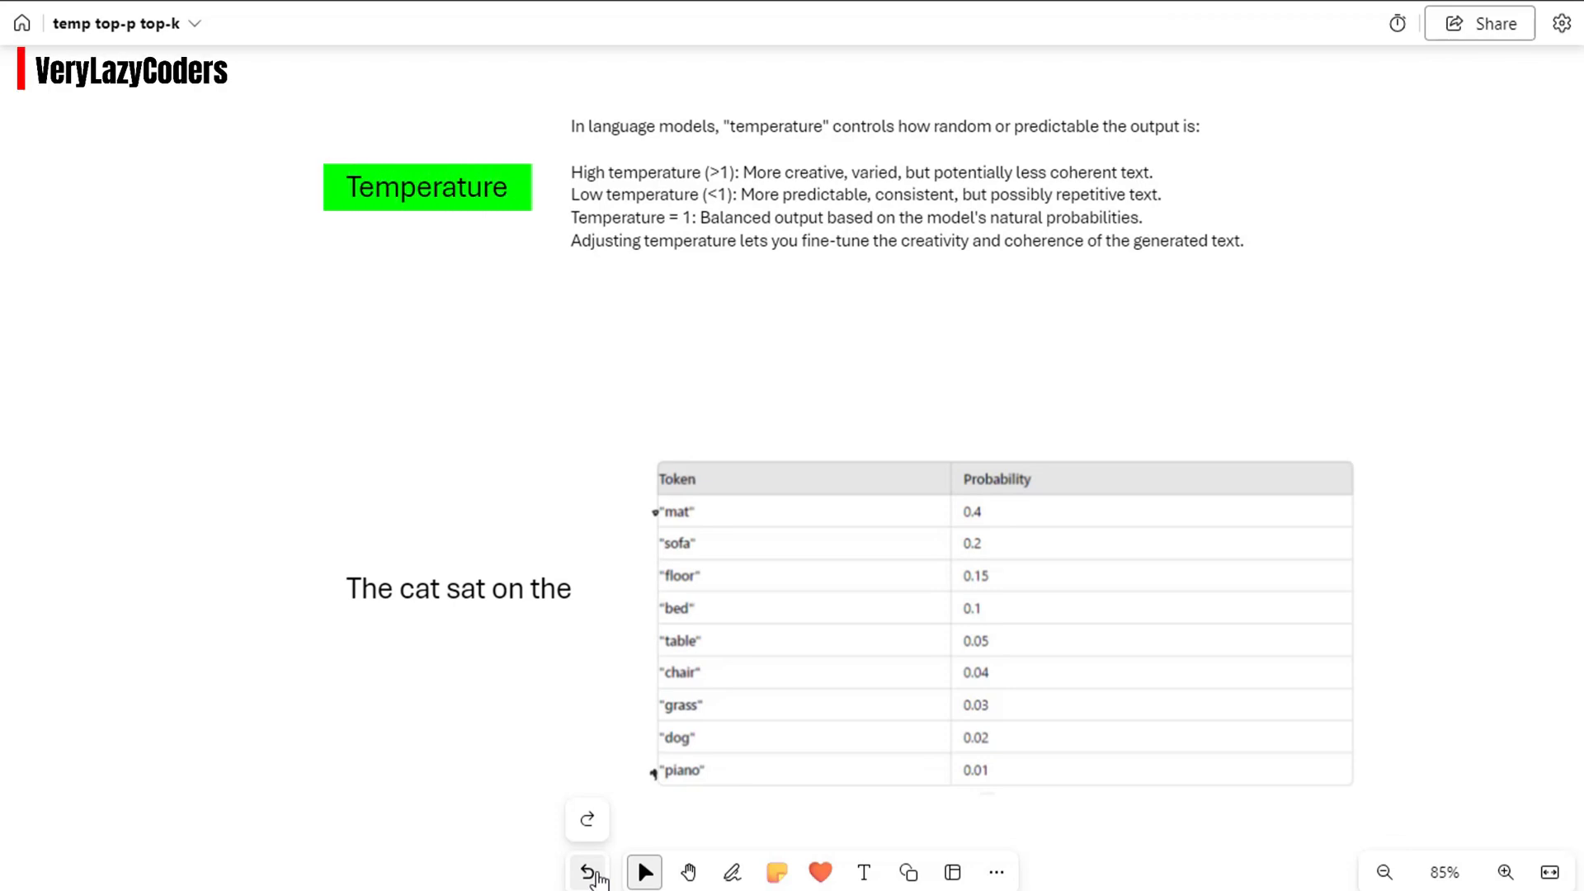
Undo the green fill on the Temperature heading, leaving the explanation note unchanged
{"action": "left_click", "coordinate": [586, 871]}
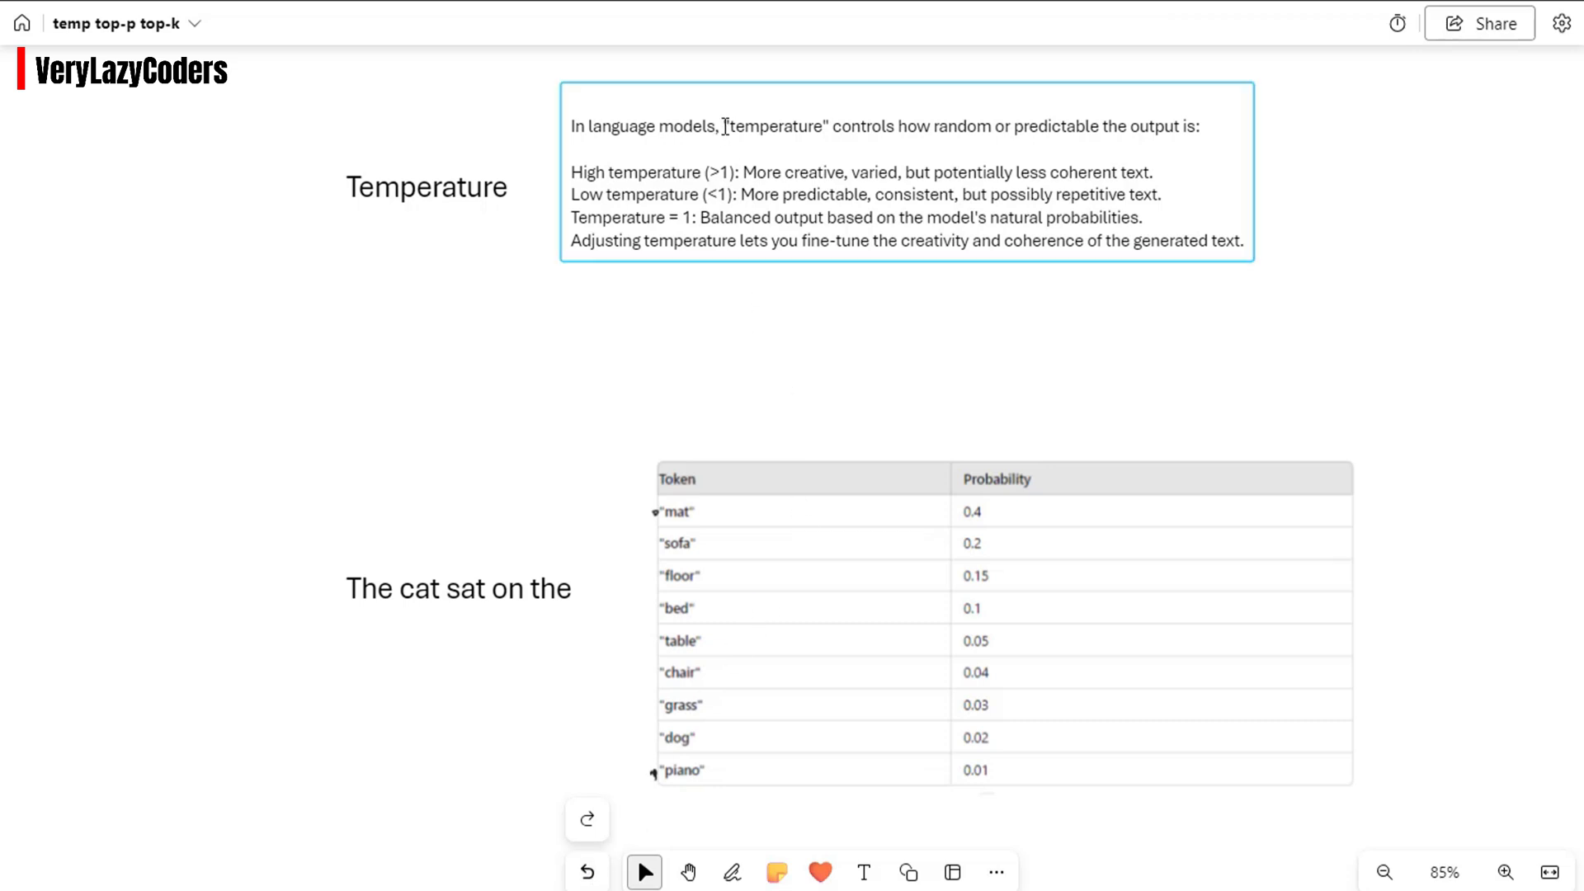
{"action": "double_click", "coordinate": [768, 125]}
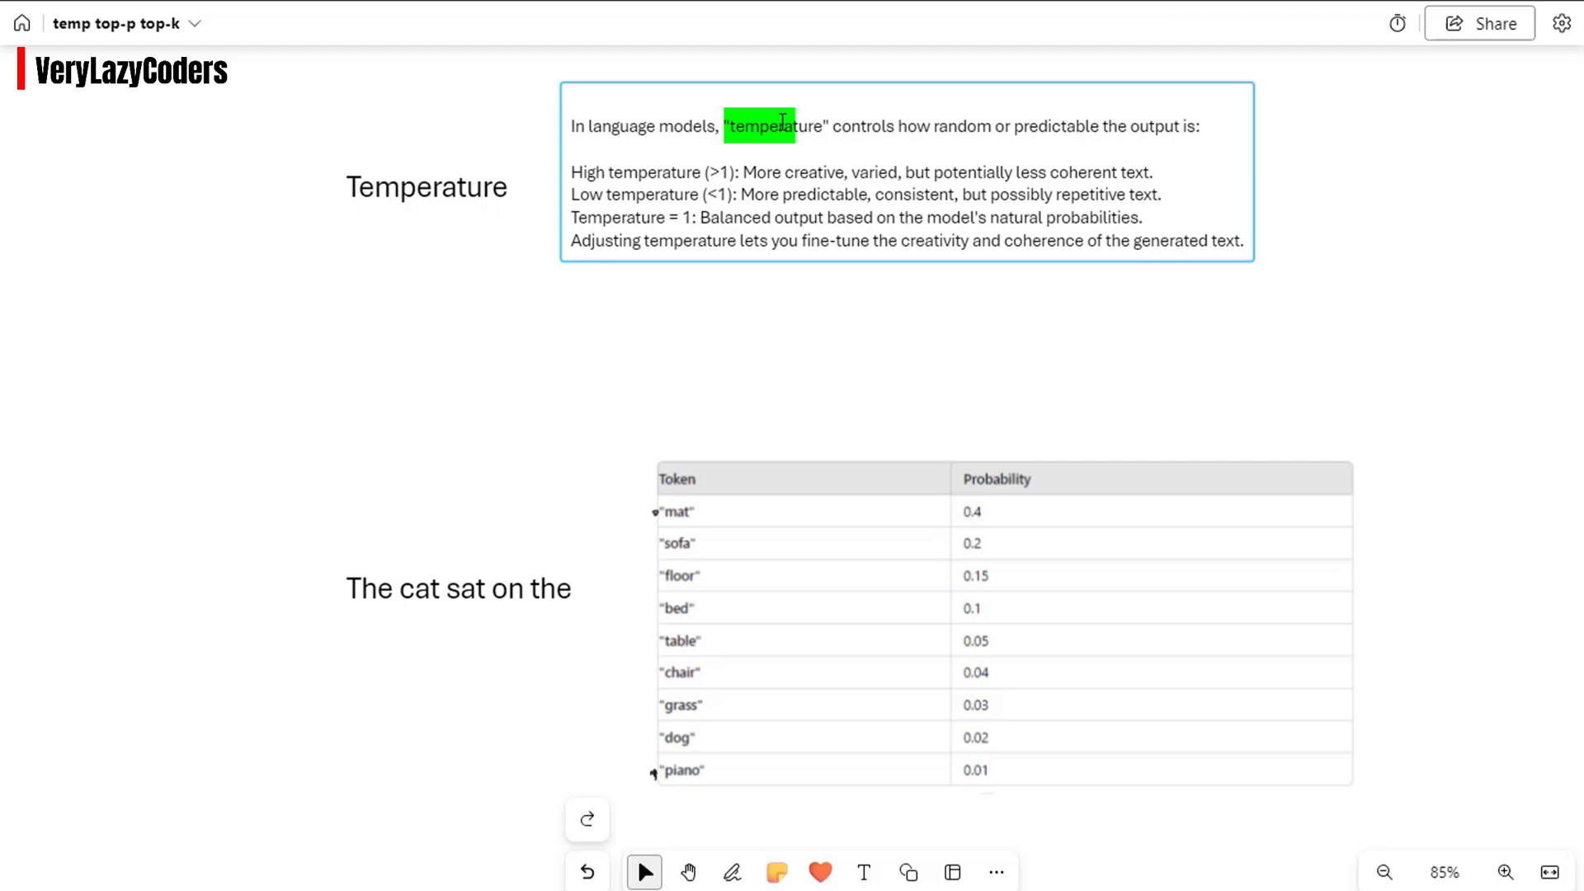
{"action": "left_click", "coordinate": [782, 126]}
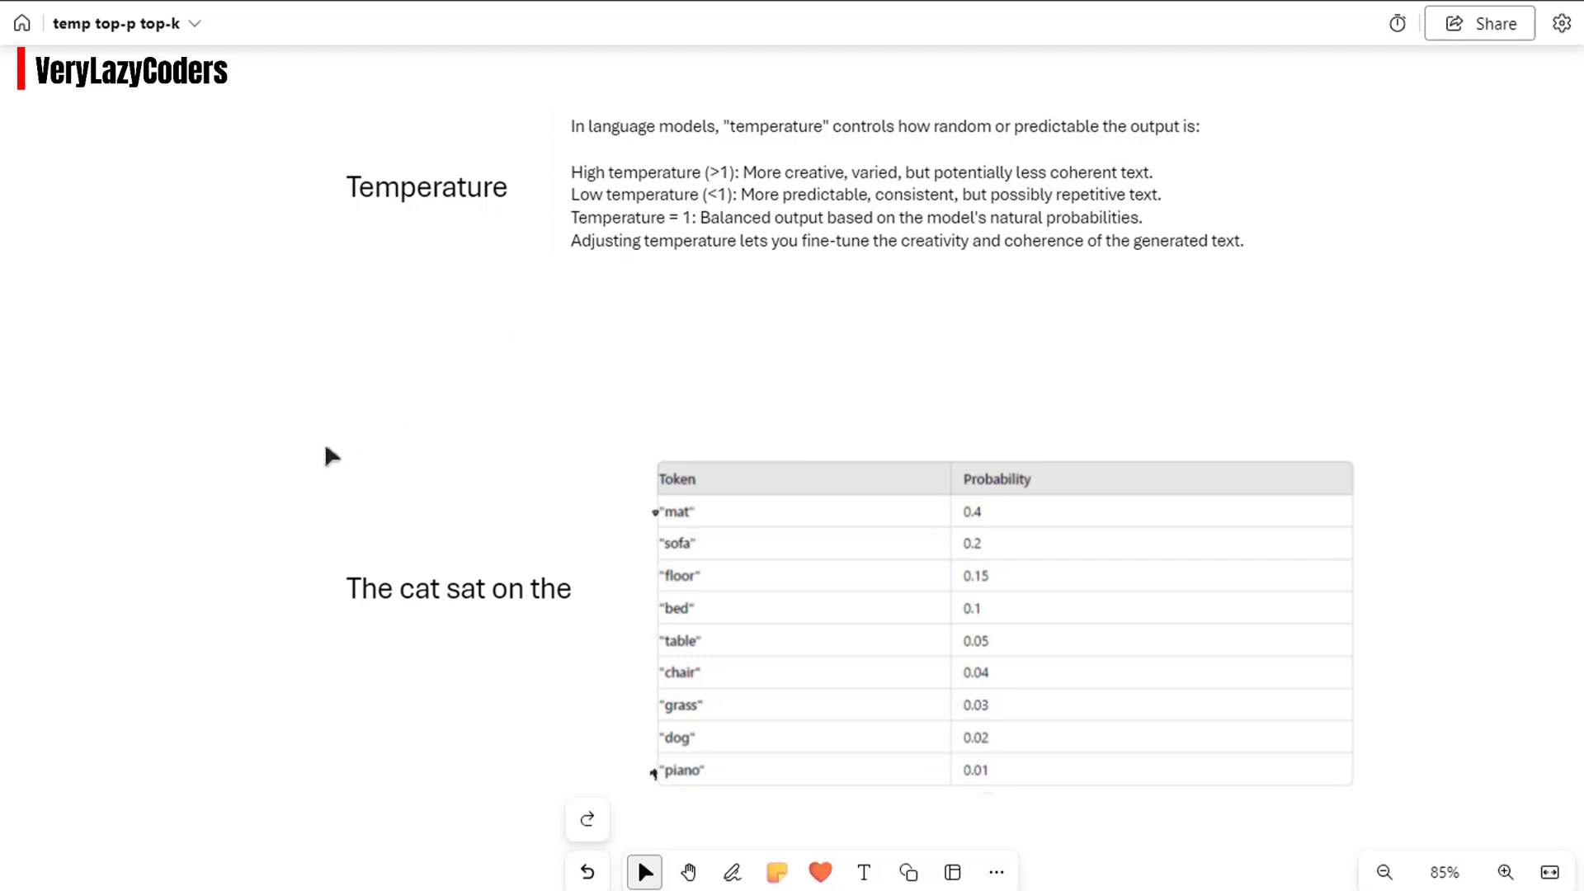
{"action": "mouse_move", "coordinate": [342, 468]}
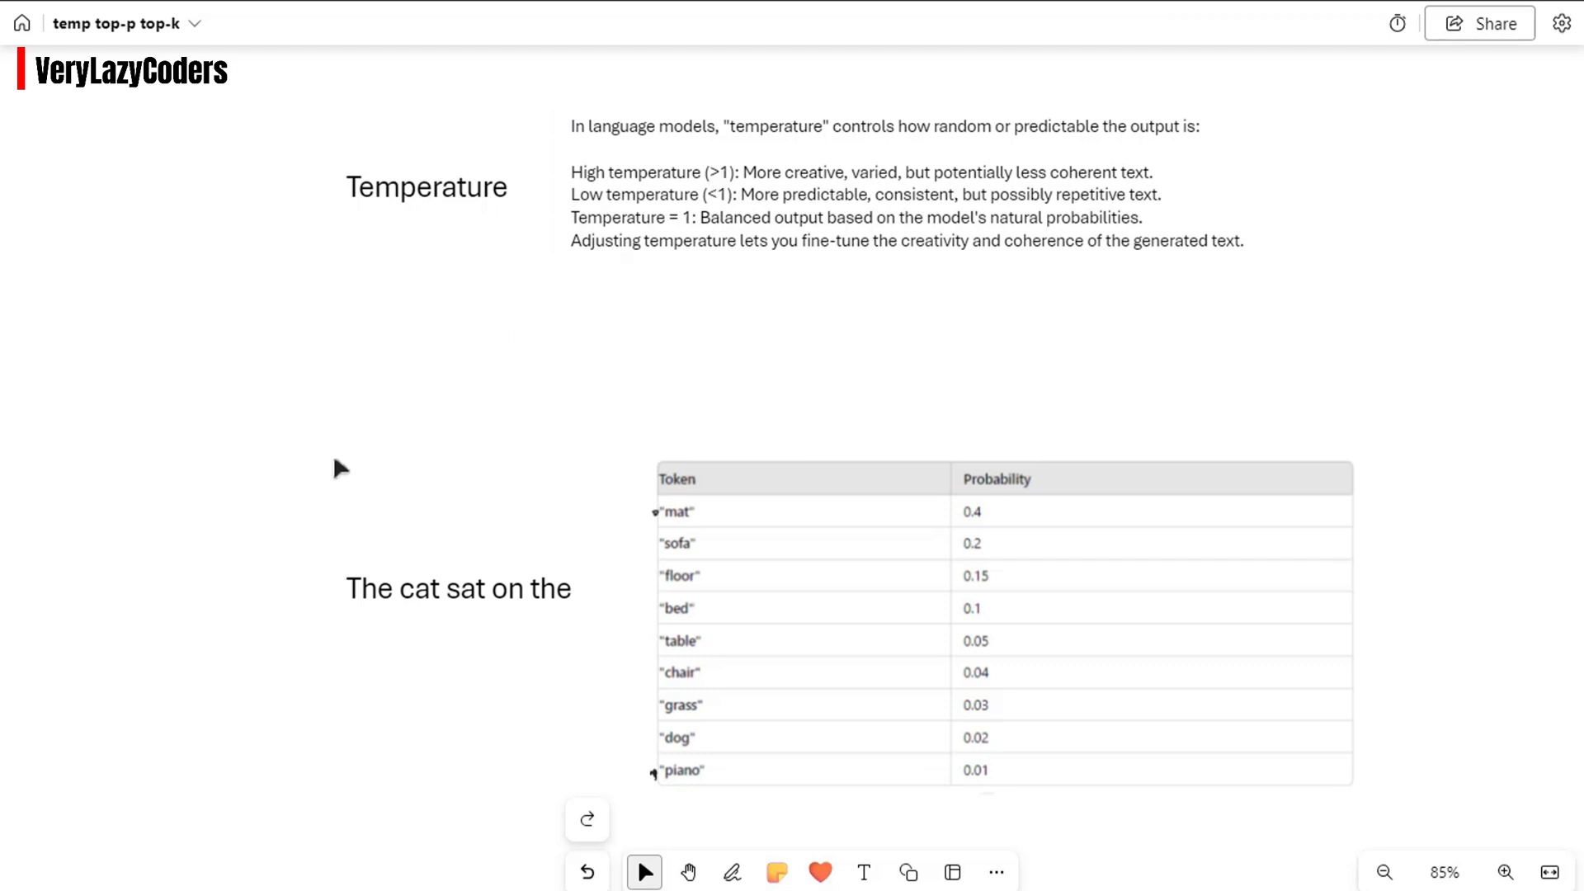
{"action": "left_click", "coordinate": [458, 588]}
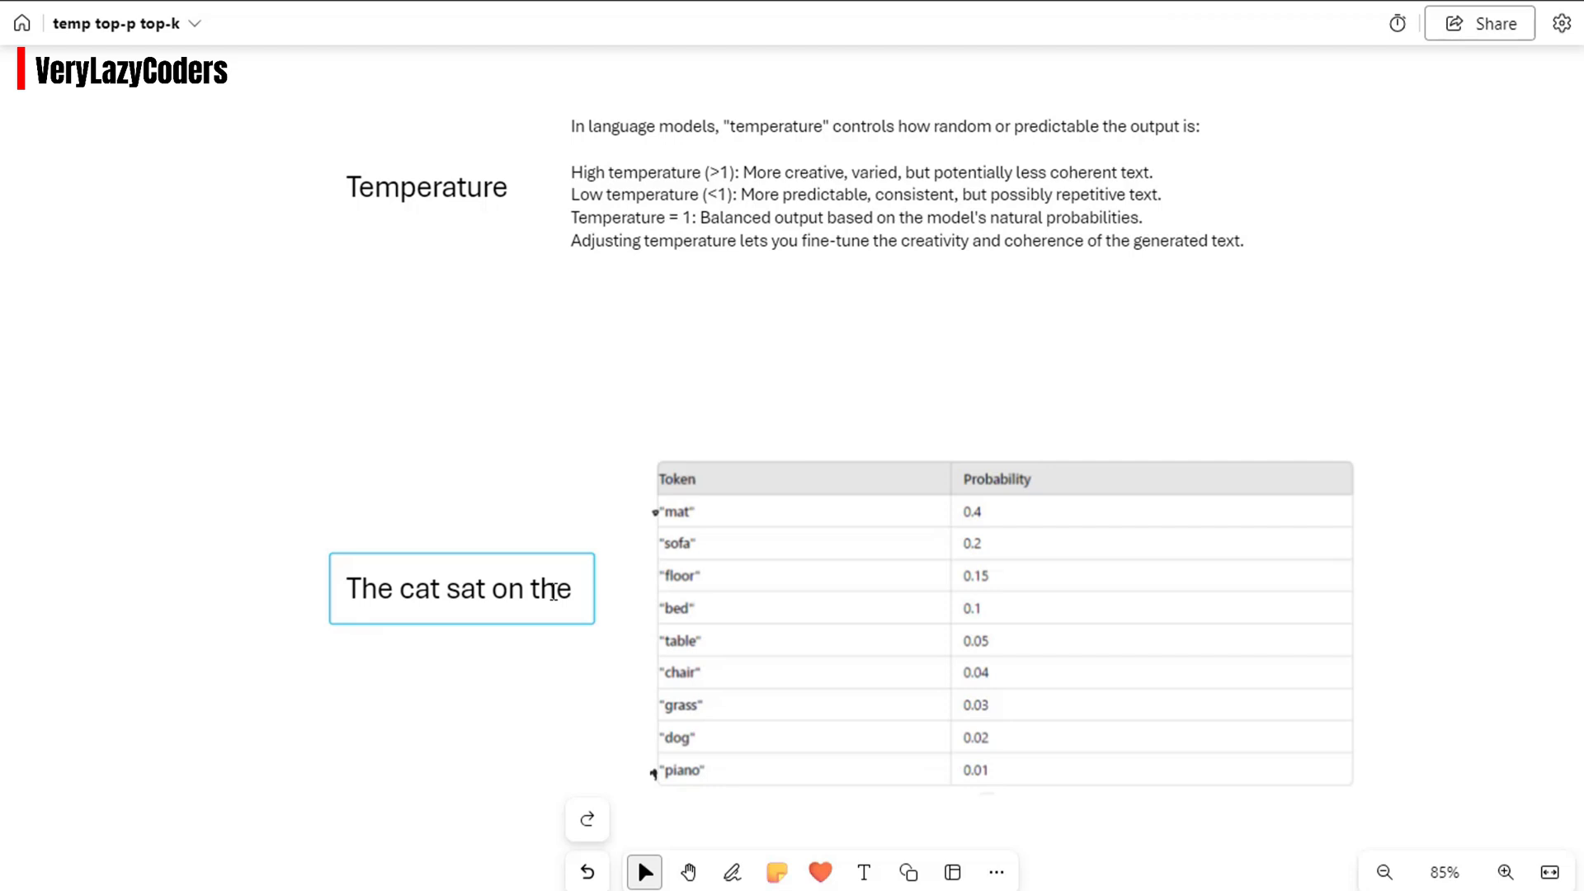
{"action": "left_click", "coordinate": [626, 358]}
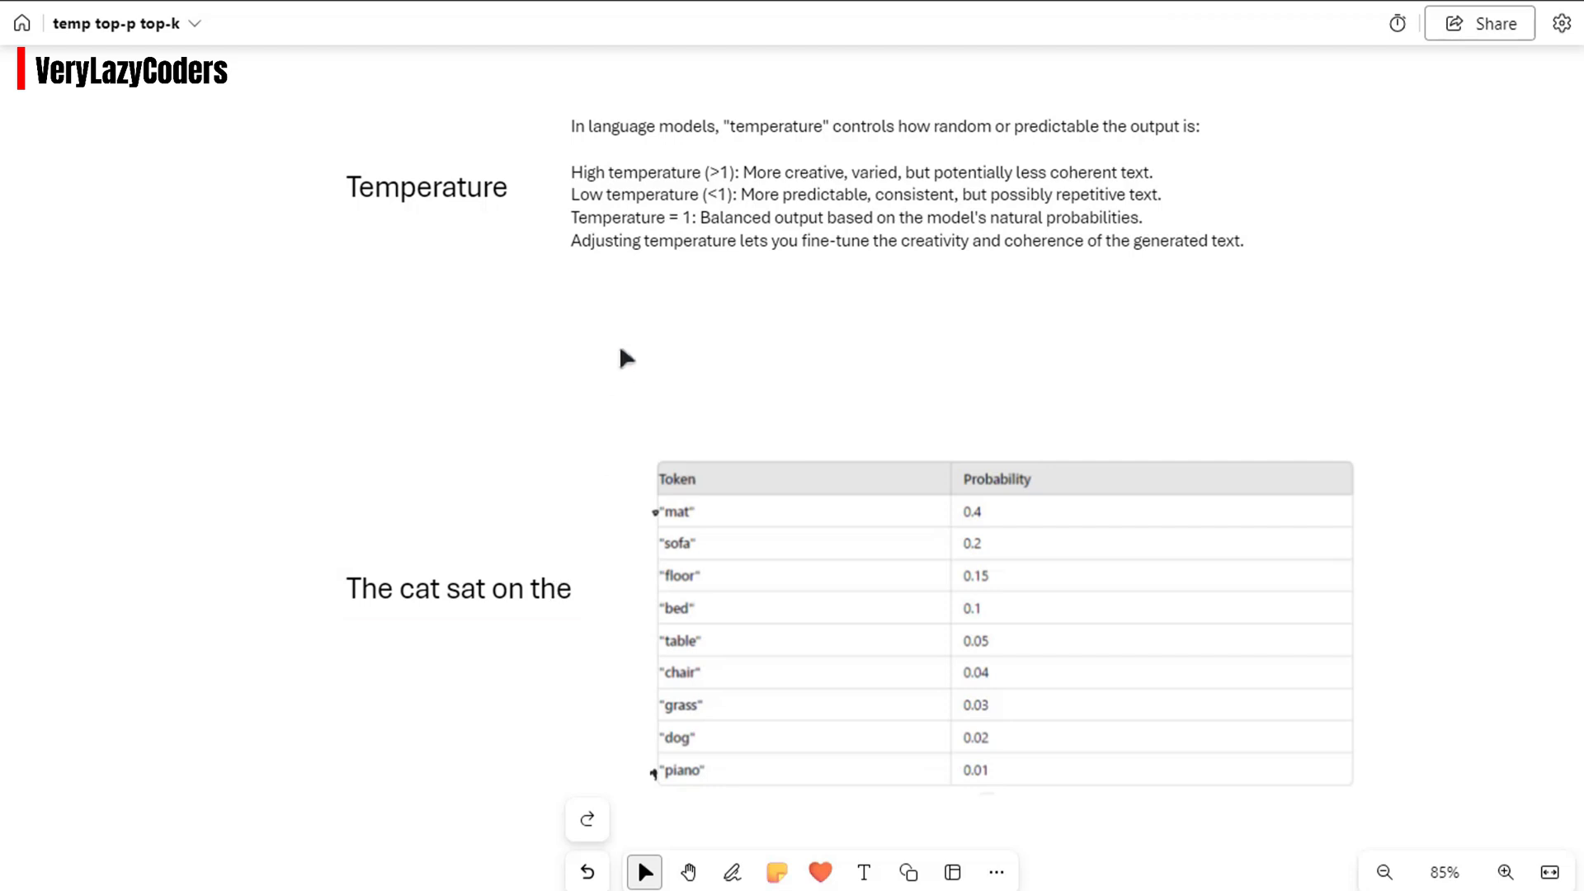
{"action": "left_click", "coordinate": [732, 872]}
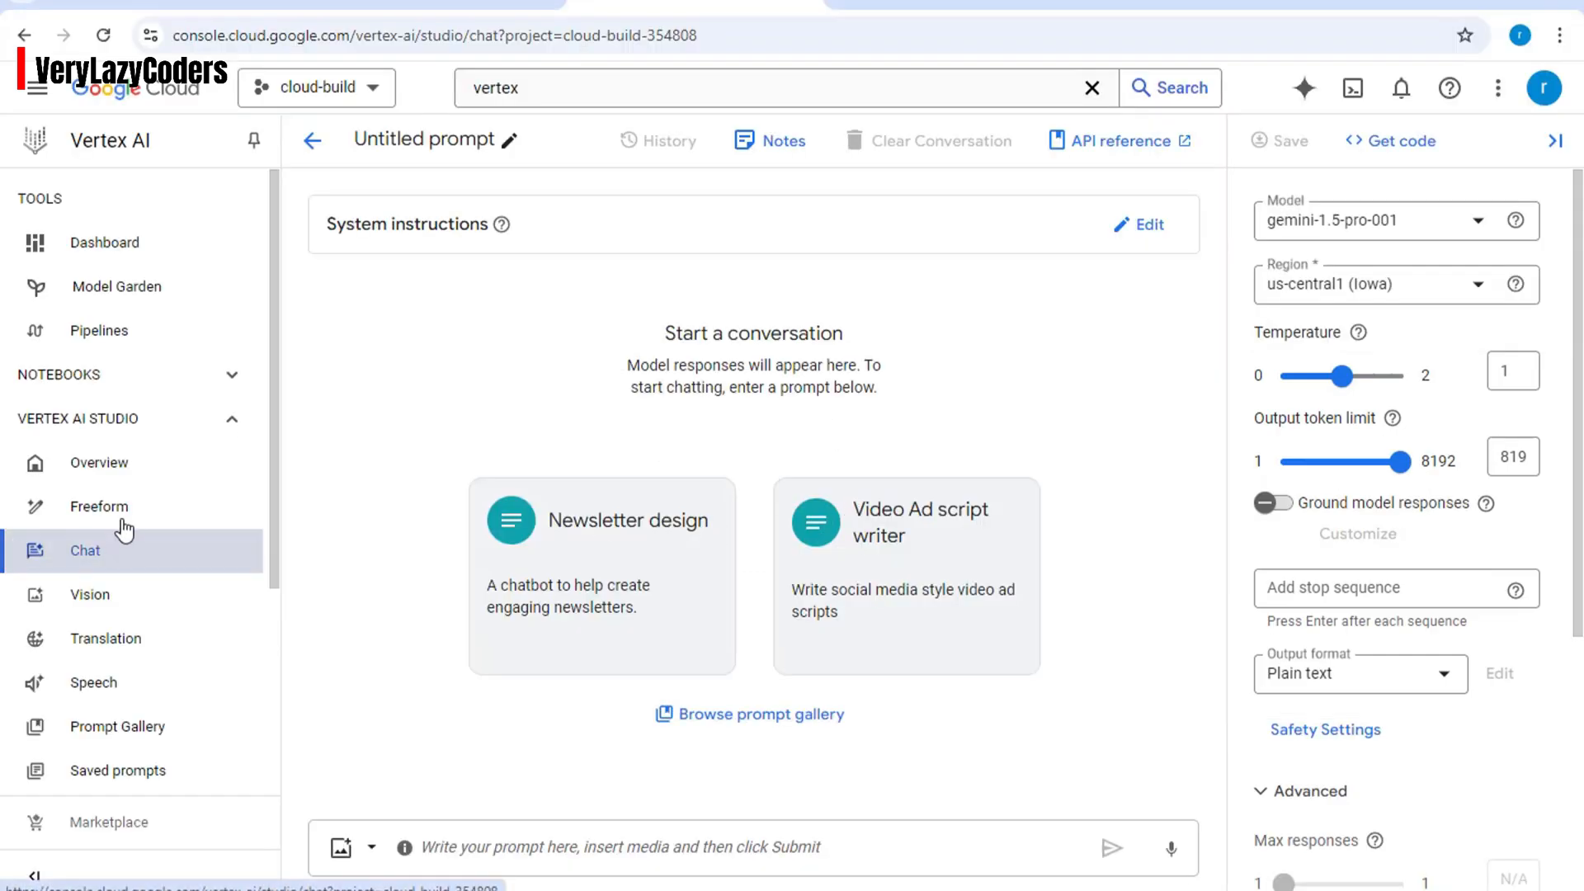
Switch to the Freeform prompt page and dismiss the Temperature explanation tooltip
{"action": "left_click", "coordinate": [98, 506]}
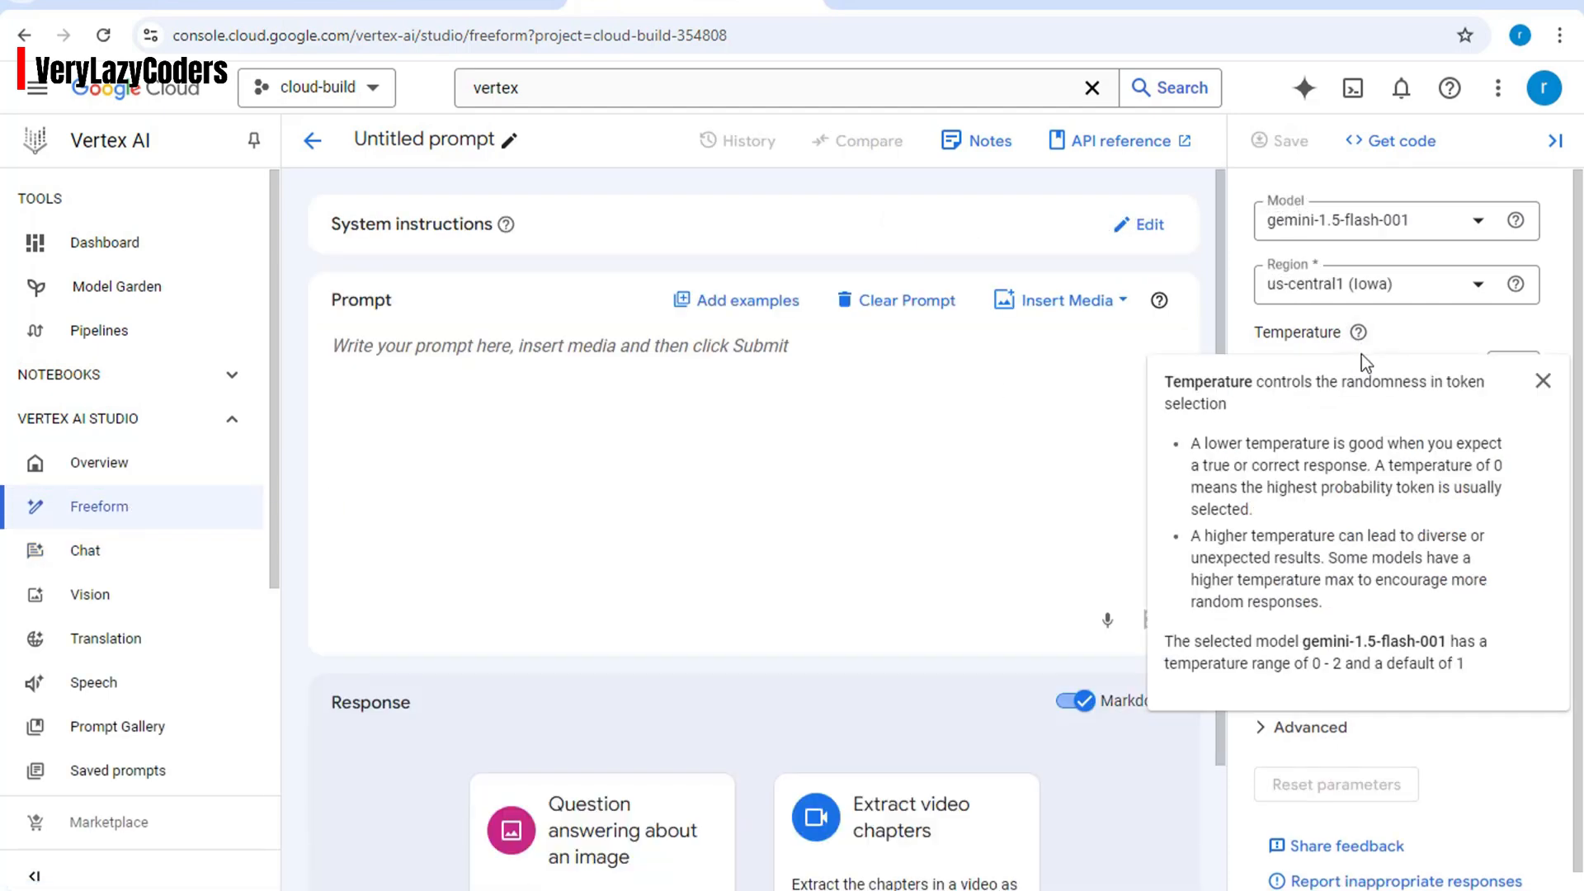
{"action": "mouse_move", "coordinate": [1361, 378]}
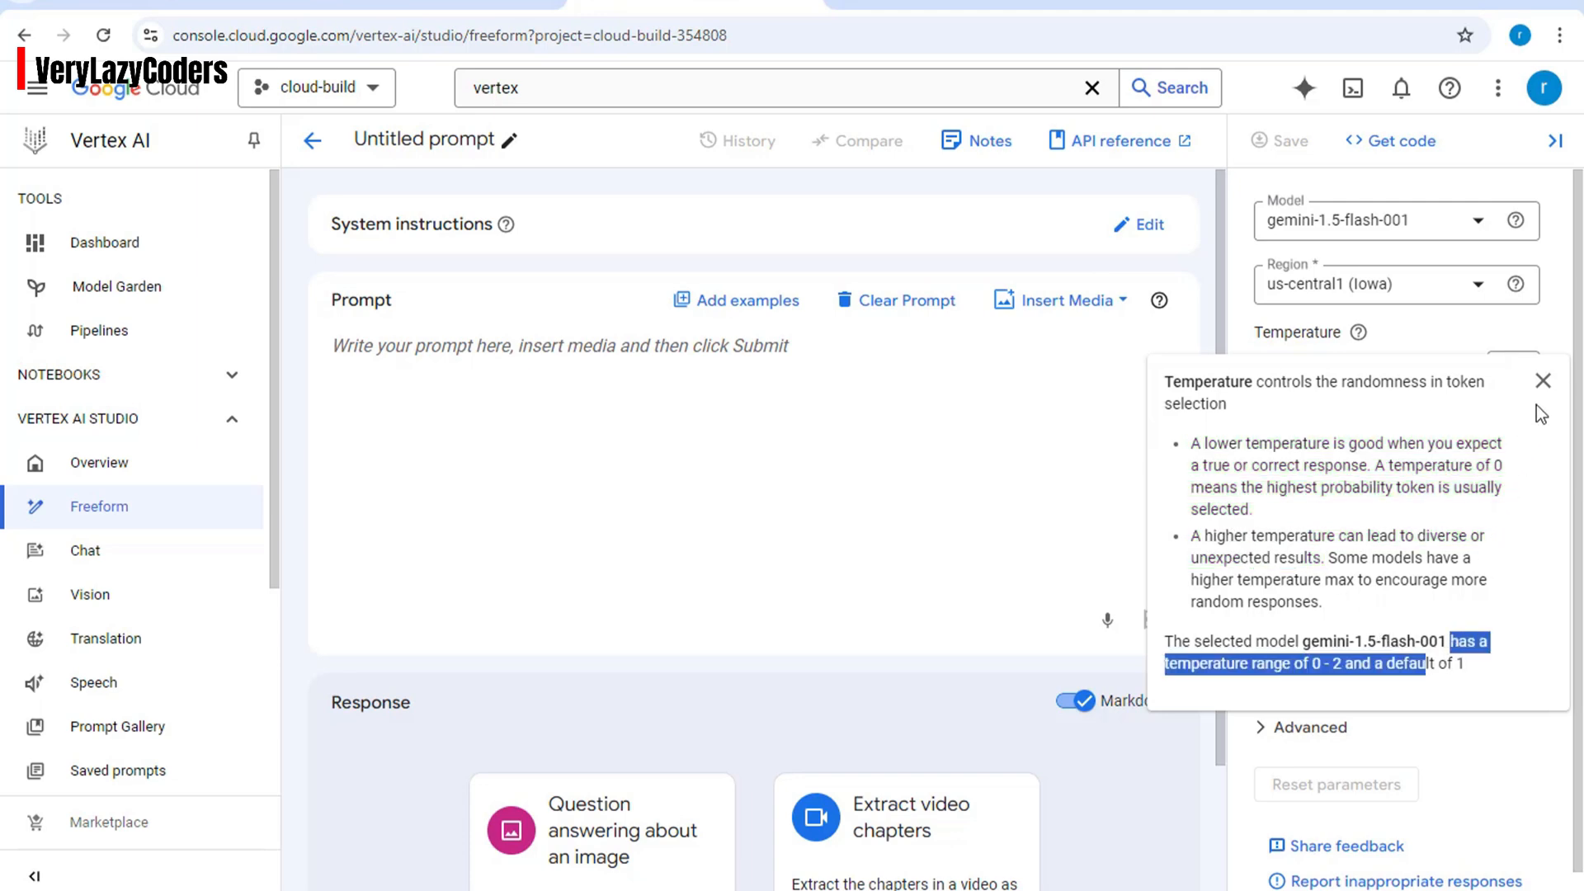
{"action": "left_click", "coordinate": [1543, 381]}
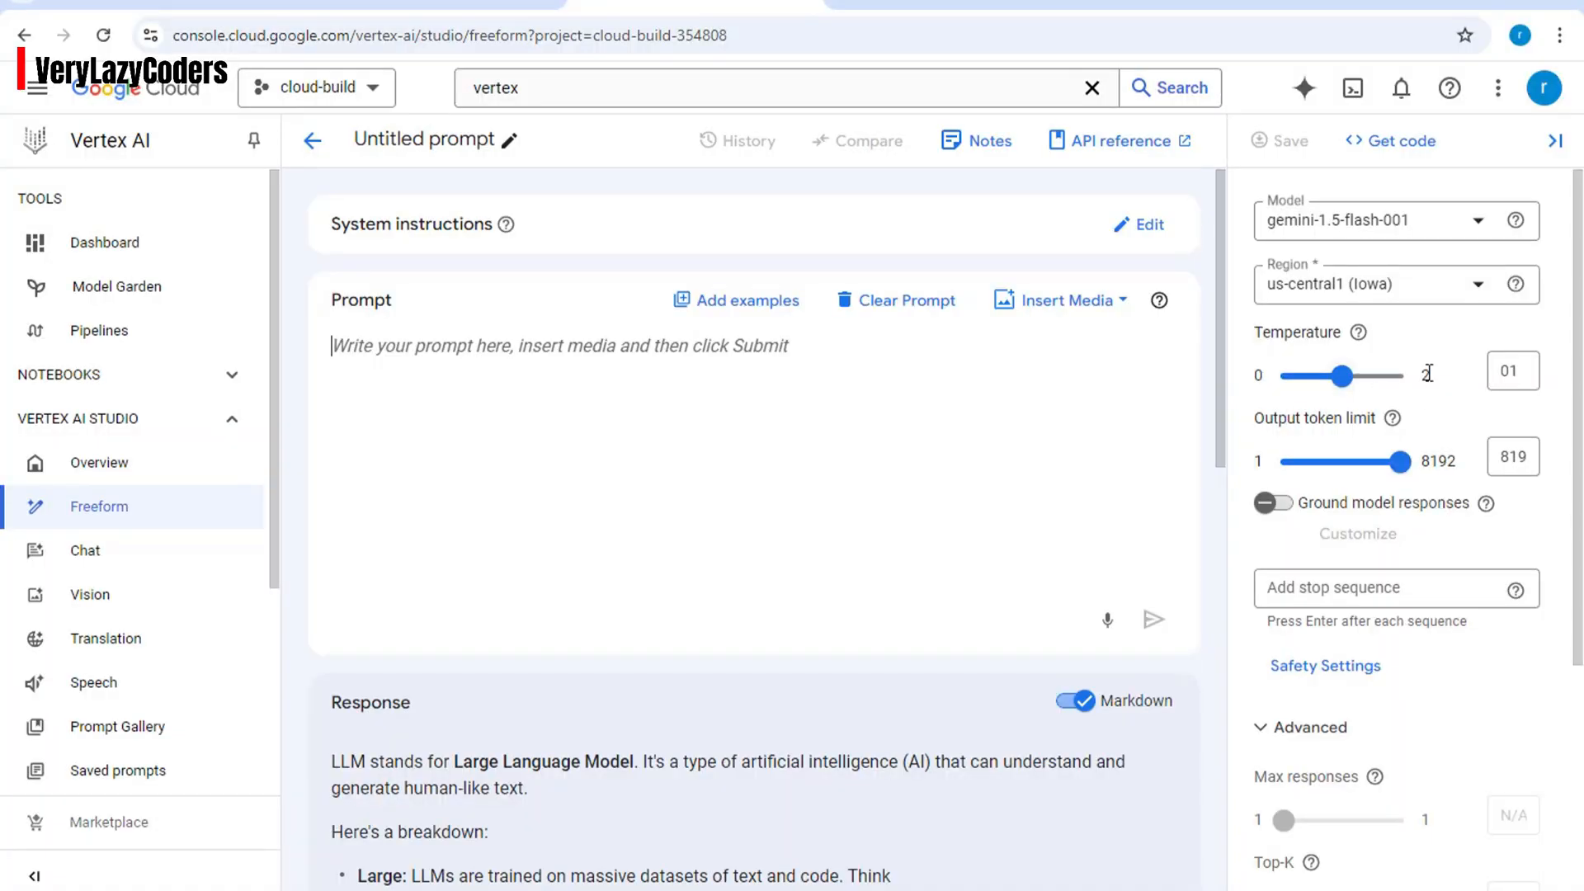
{"action": "mouse_move", "coordinate": [1342, 377]}
{"action": "type", "text": "what is an llm"}
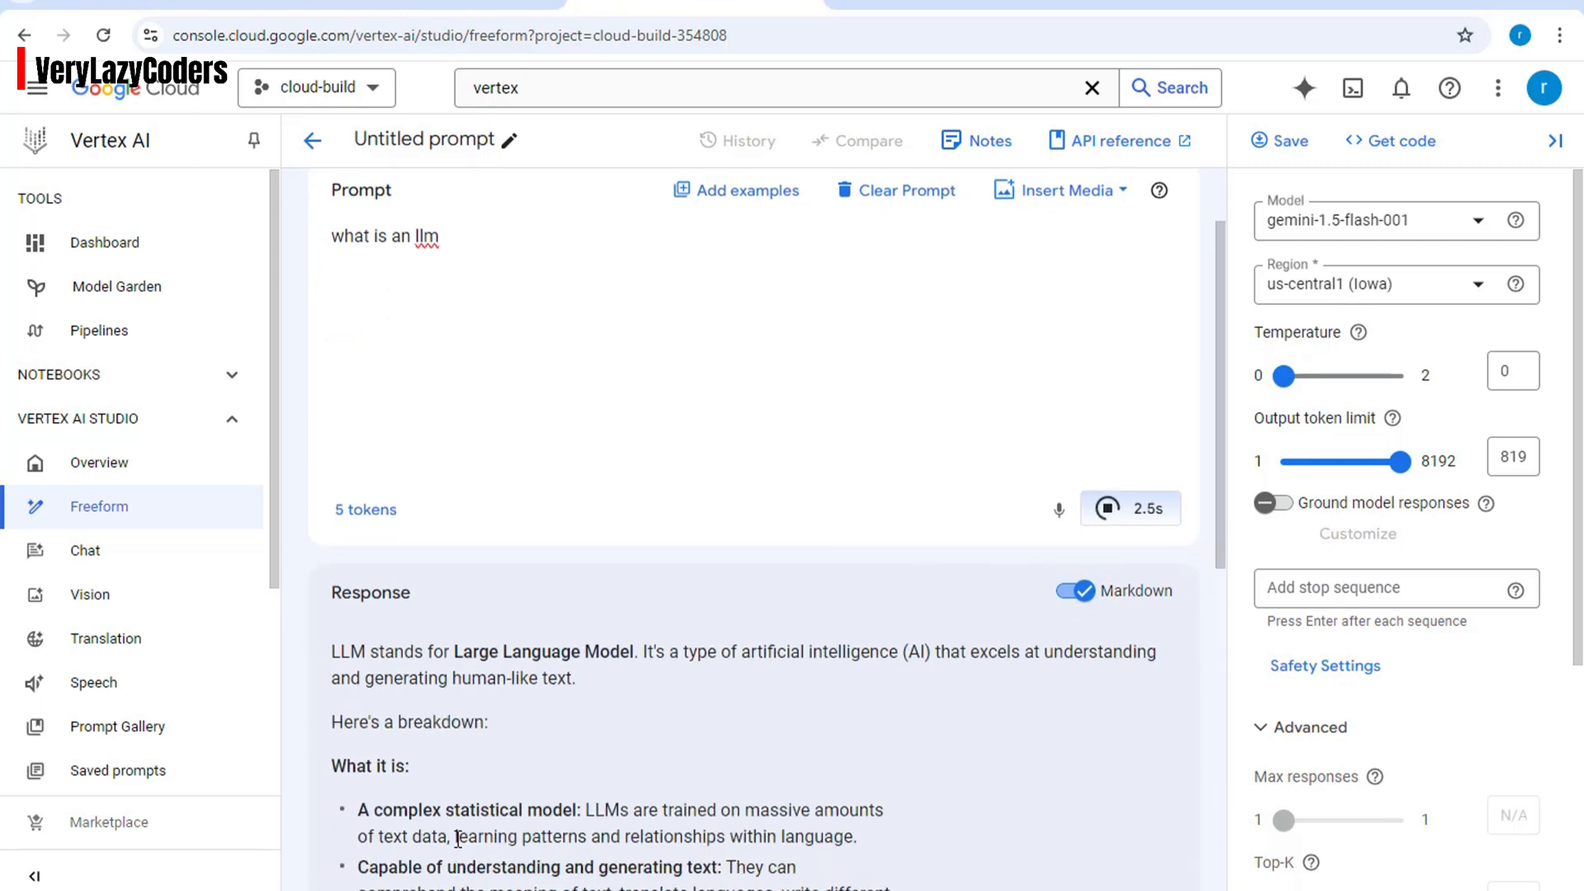
Review the 'what is an llm' responses generated at temperature 0 and 2
{"action": "double_click", "coordinate": [396, 651]}
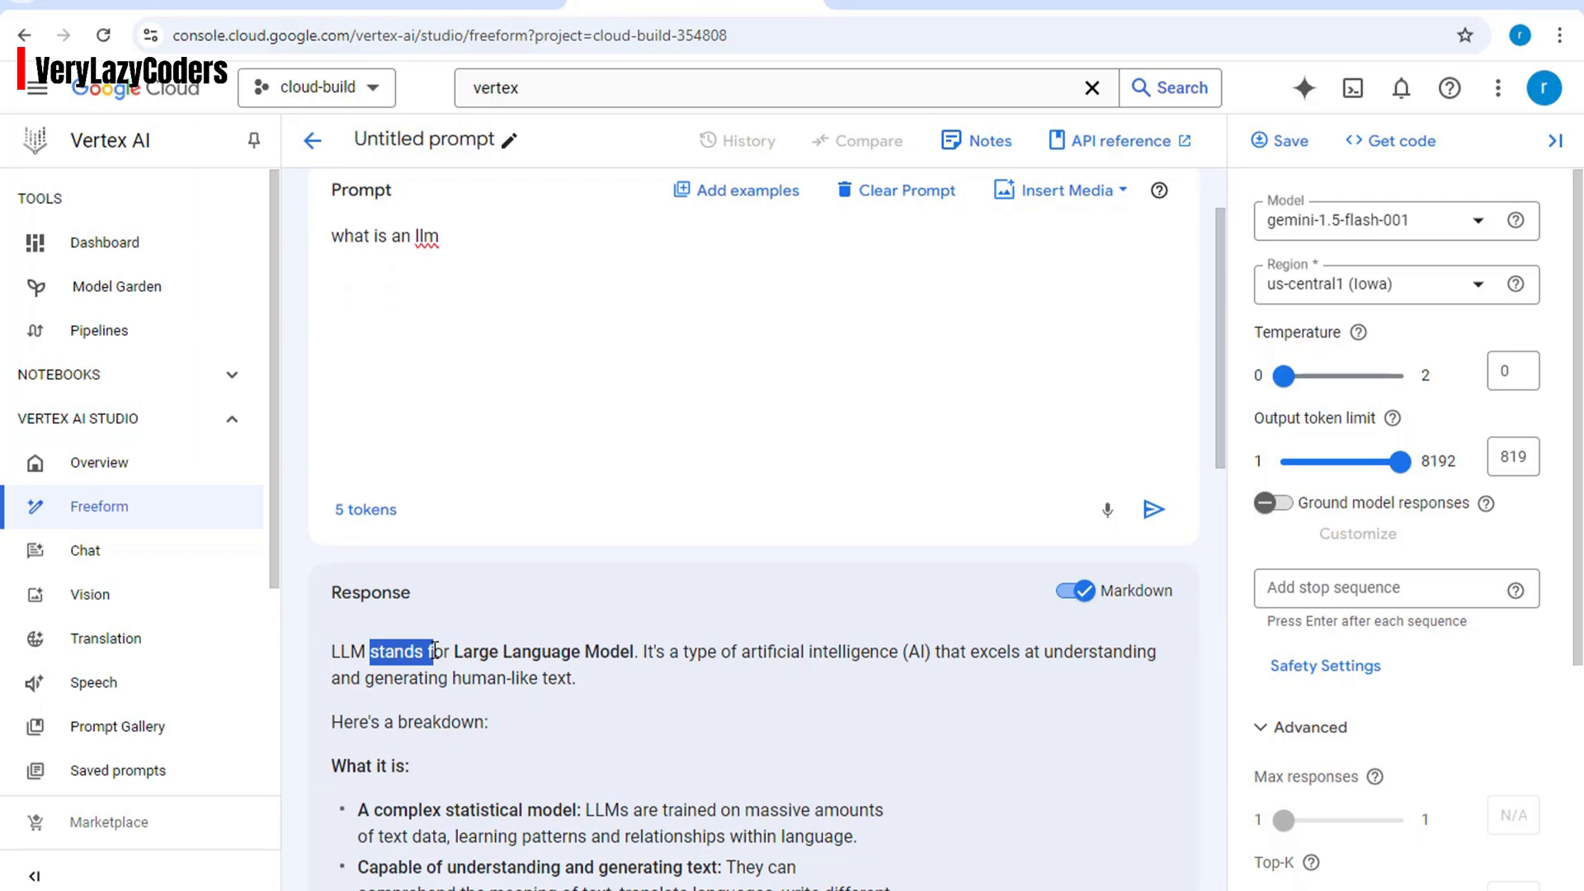
{"action": "left_click", "coordinate": [422, 652]}
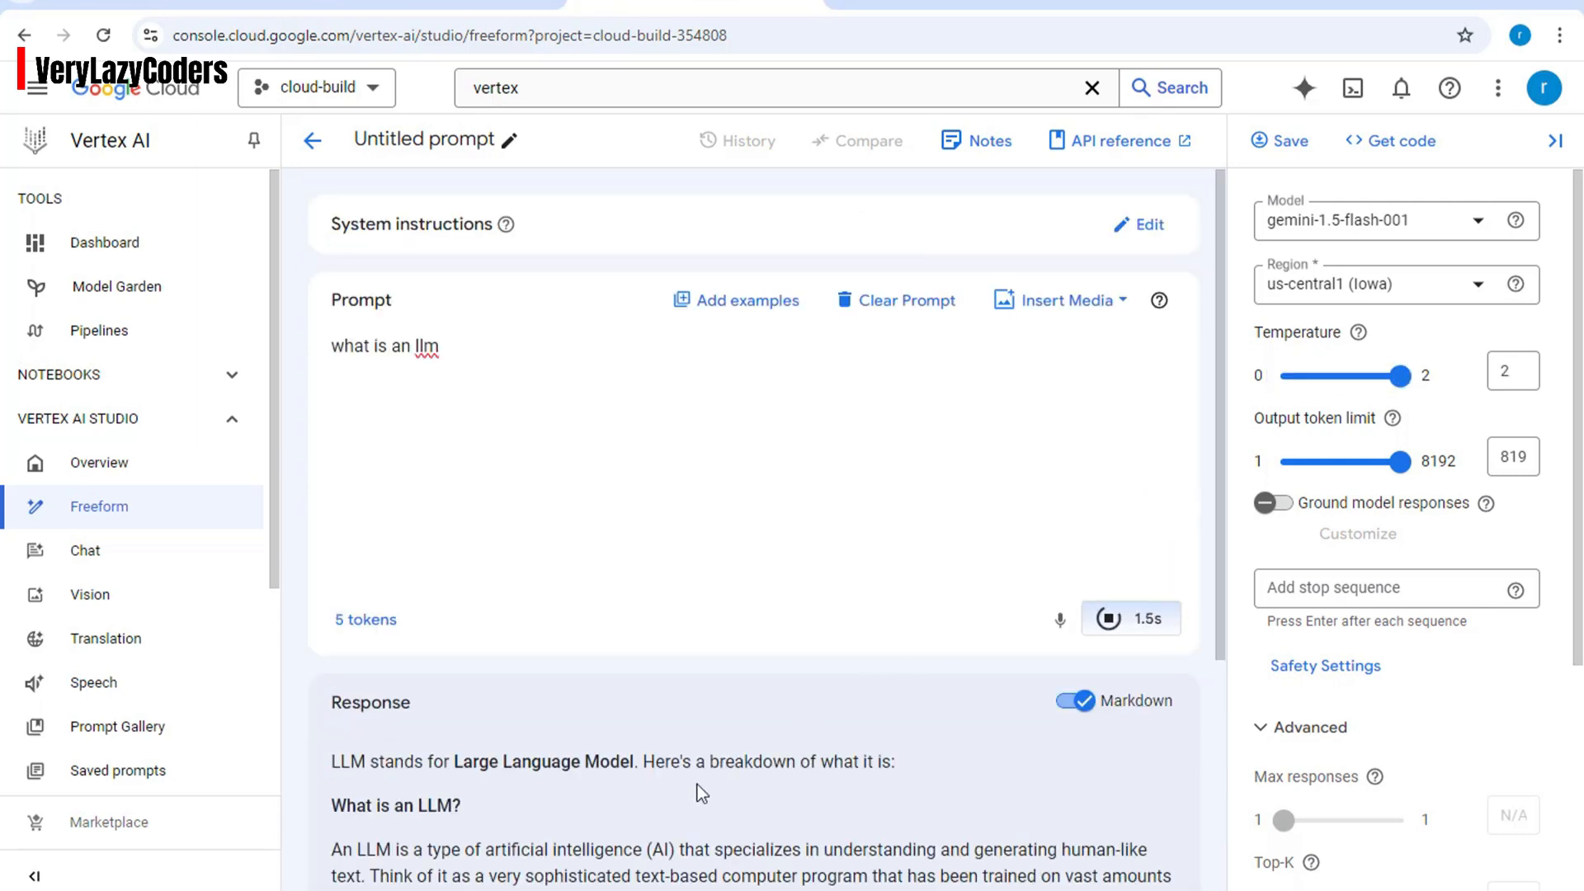
{"action": "scroll", "scroll_direction": "down", "scroll_amount": 3}
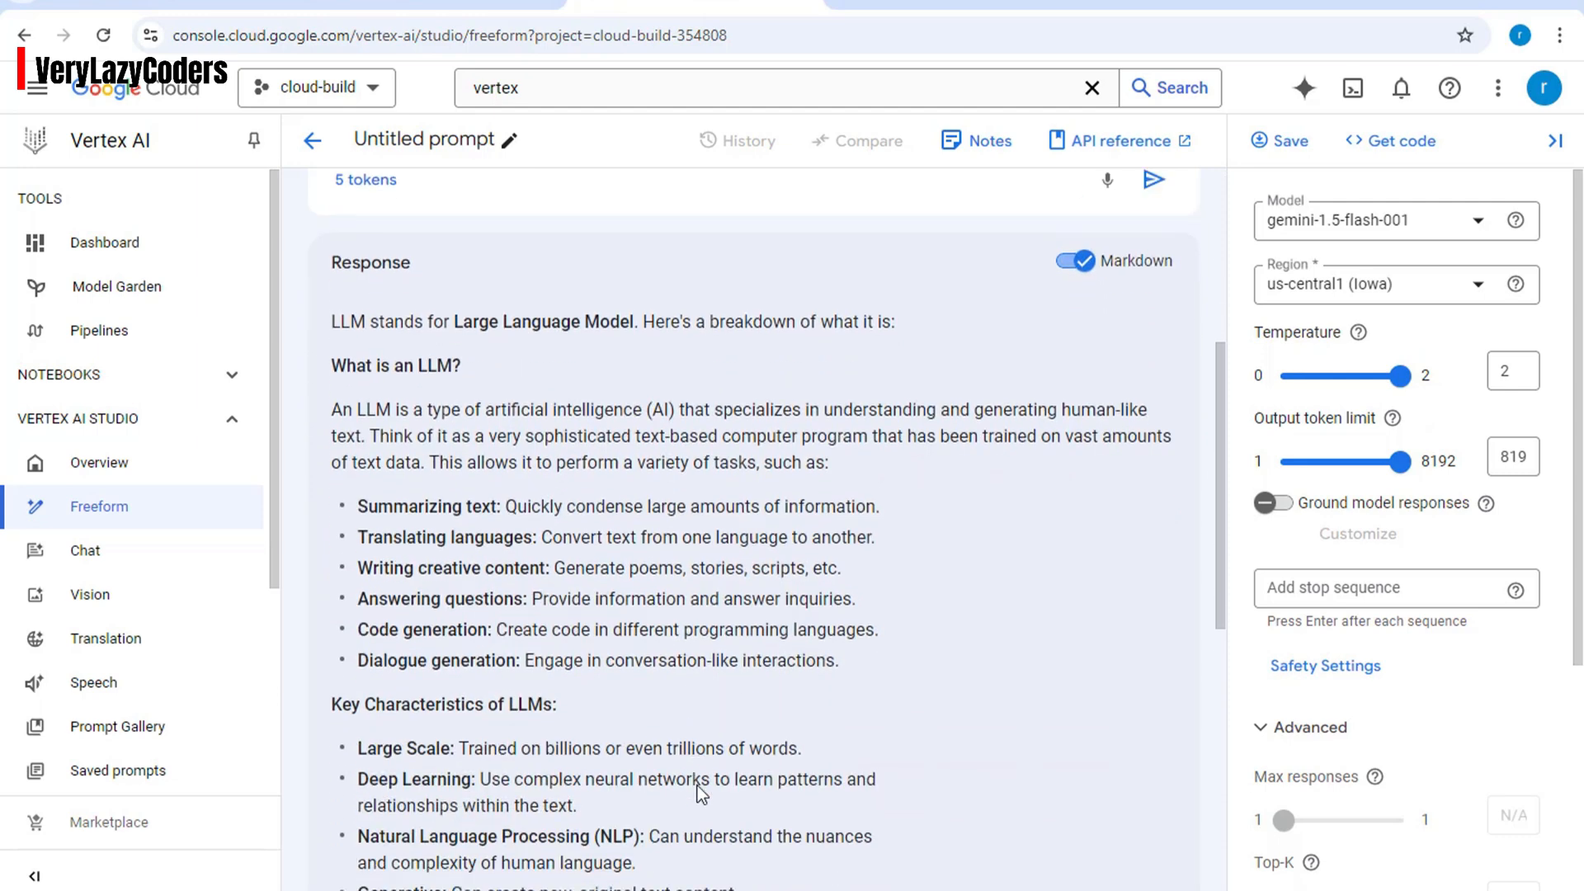
{"action": "scroll", "scroll_direction": "up", "scroll_amount": 3}
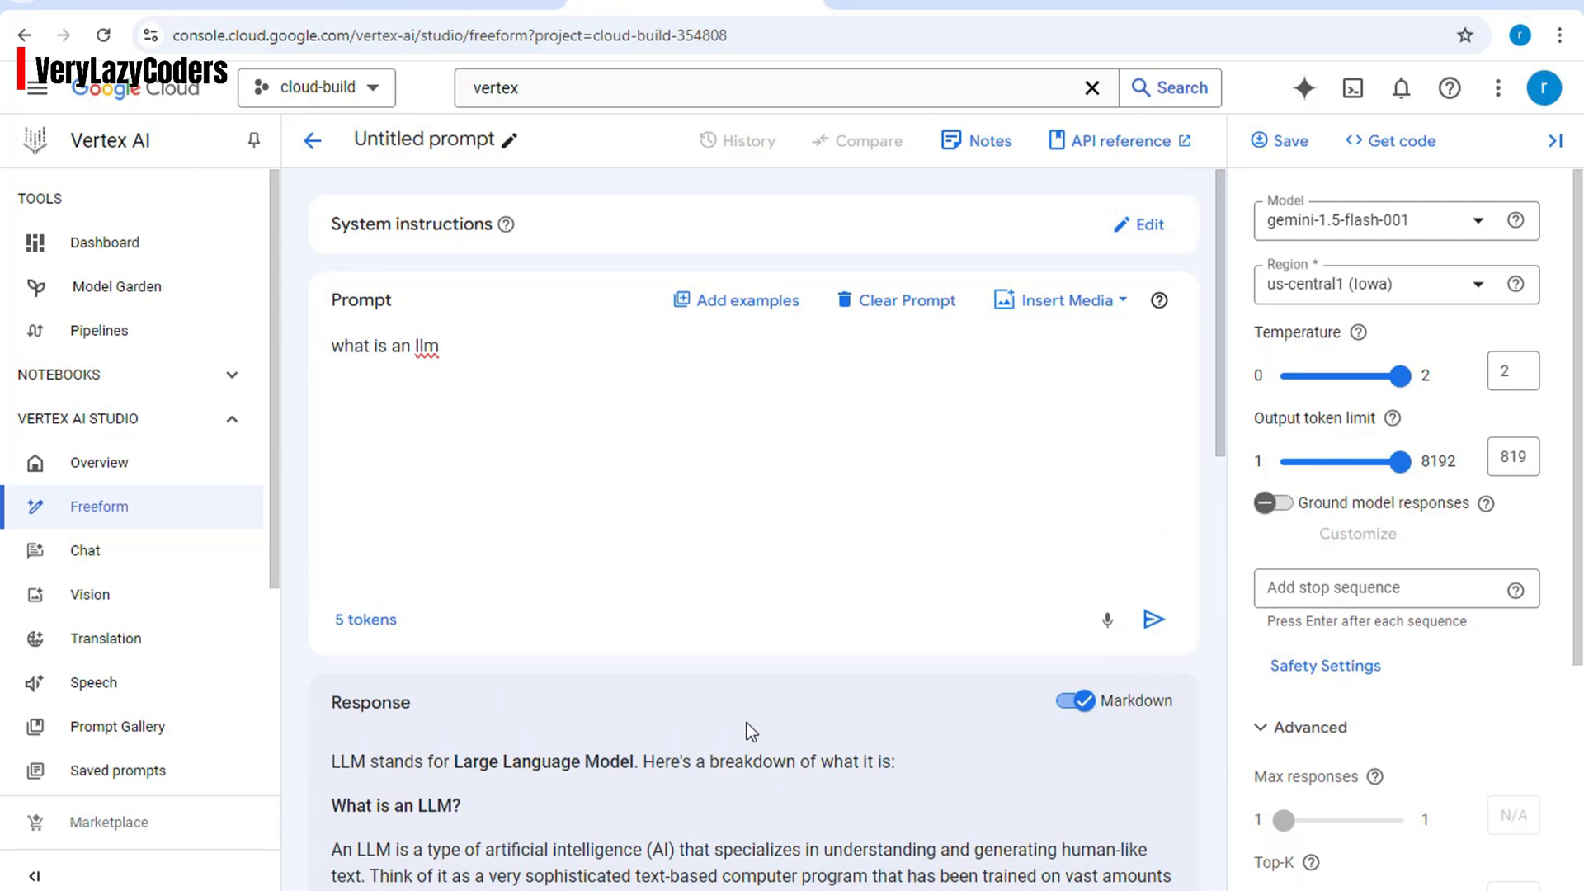
{"action": "mouse_move", "coordinate": [1285, 379]}
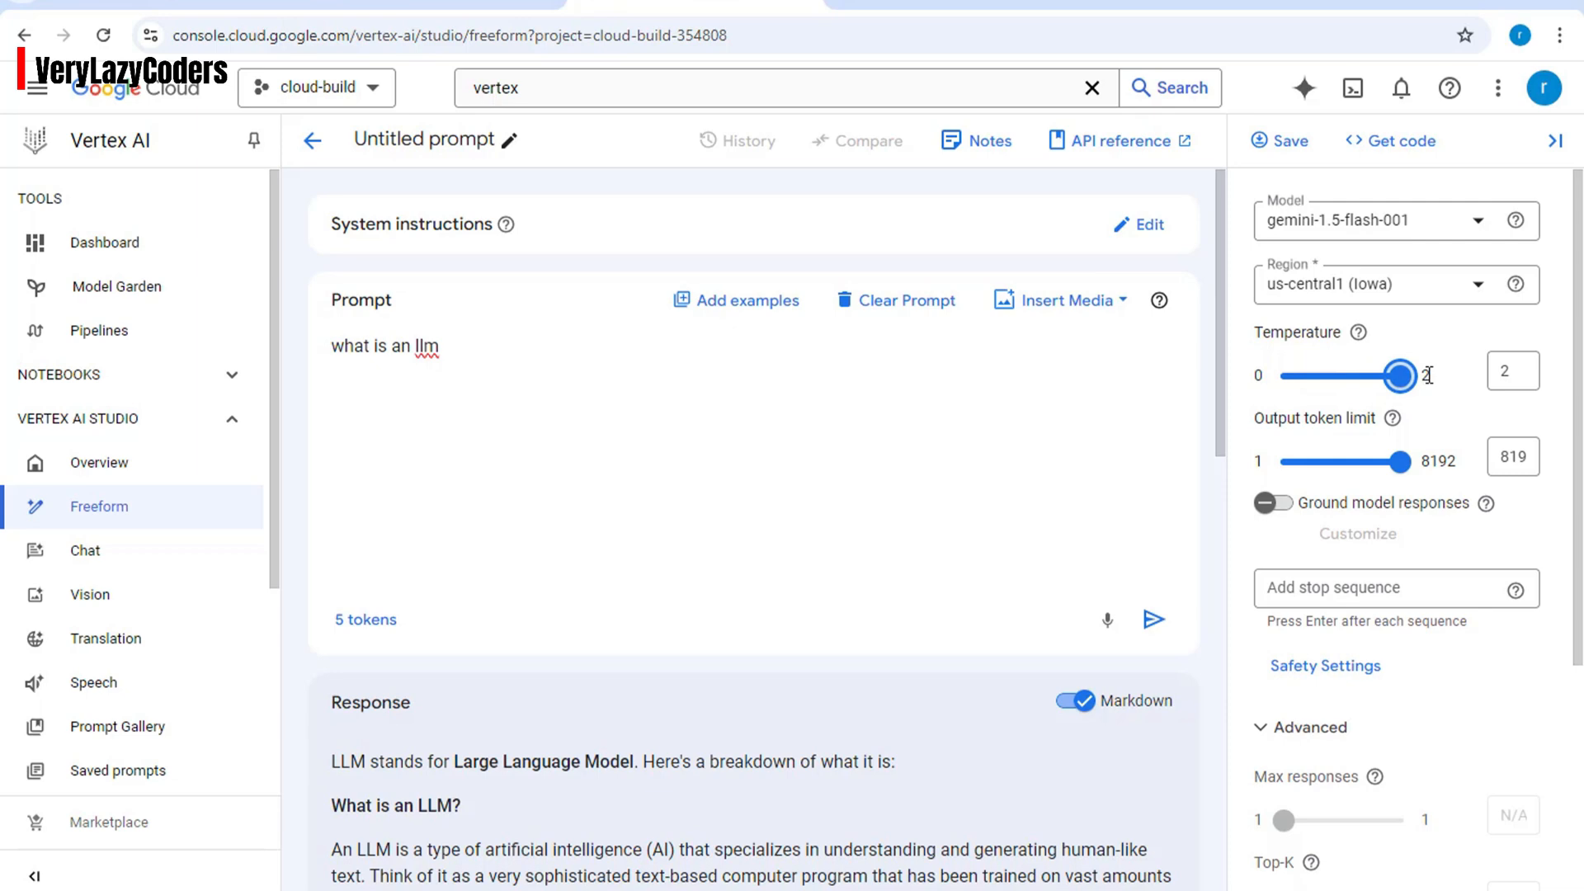
{"action": "mouse_move", "coordinate": [1415, 392]}
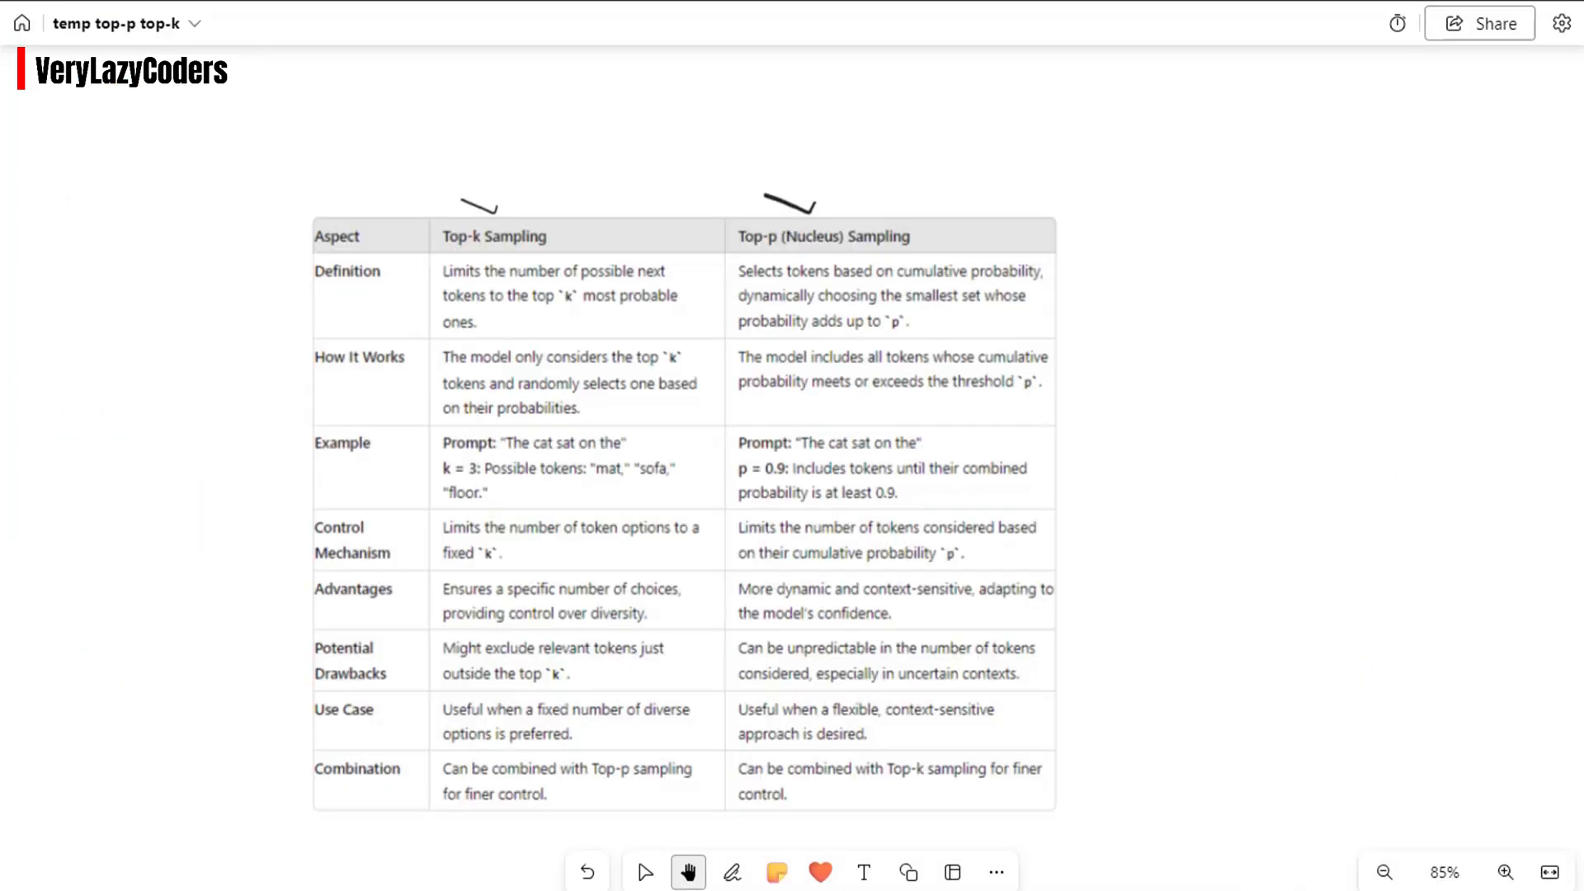
Ink underlines and circles on the Definition row of the Top-k vs Top-p table
{"action": "left_click", "coordinate": [732, 872]}
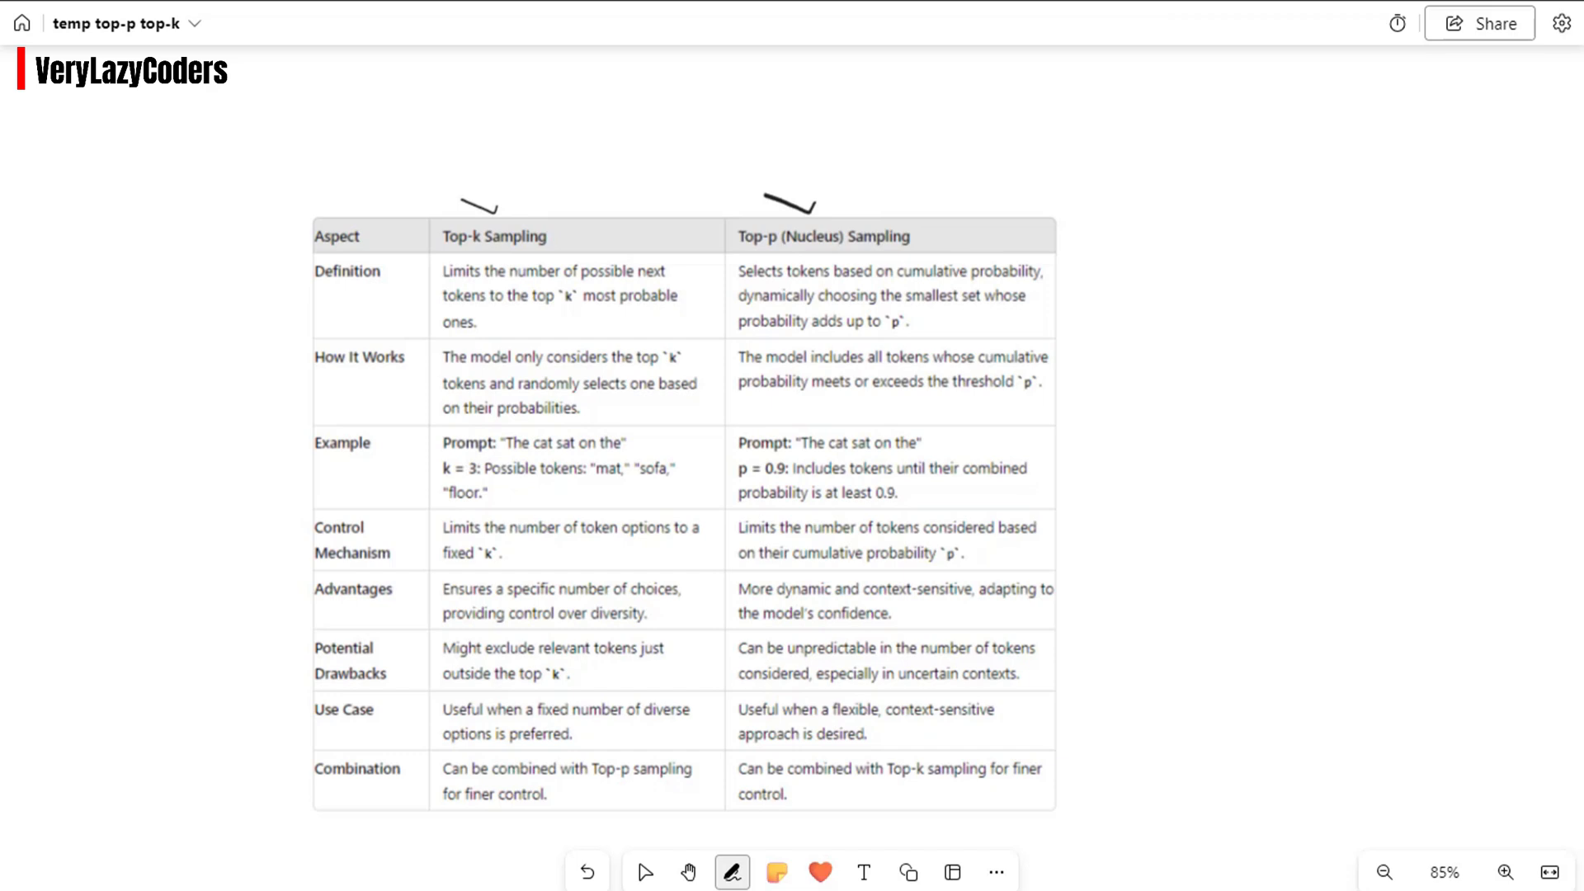
{"action": "left_click_drag", "start_coordinate": [338, 287], "coordinate": [374, 284]}
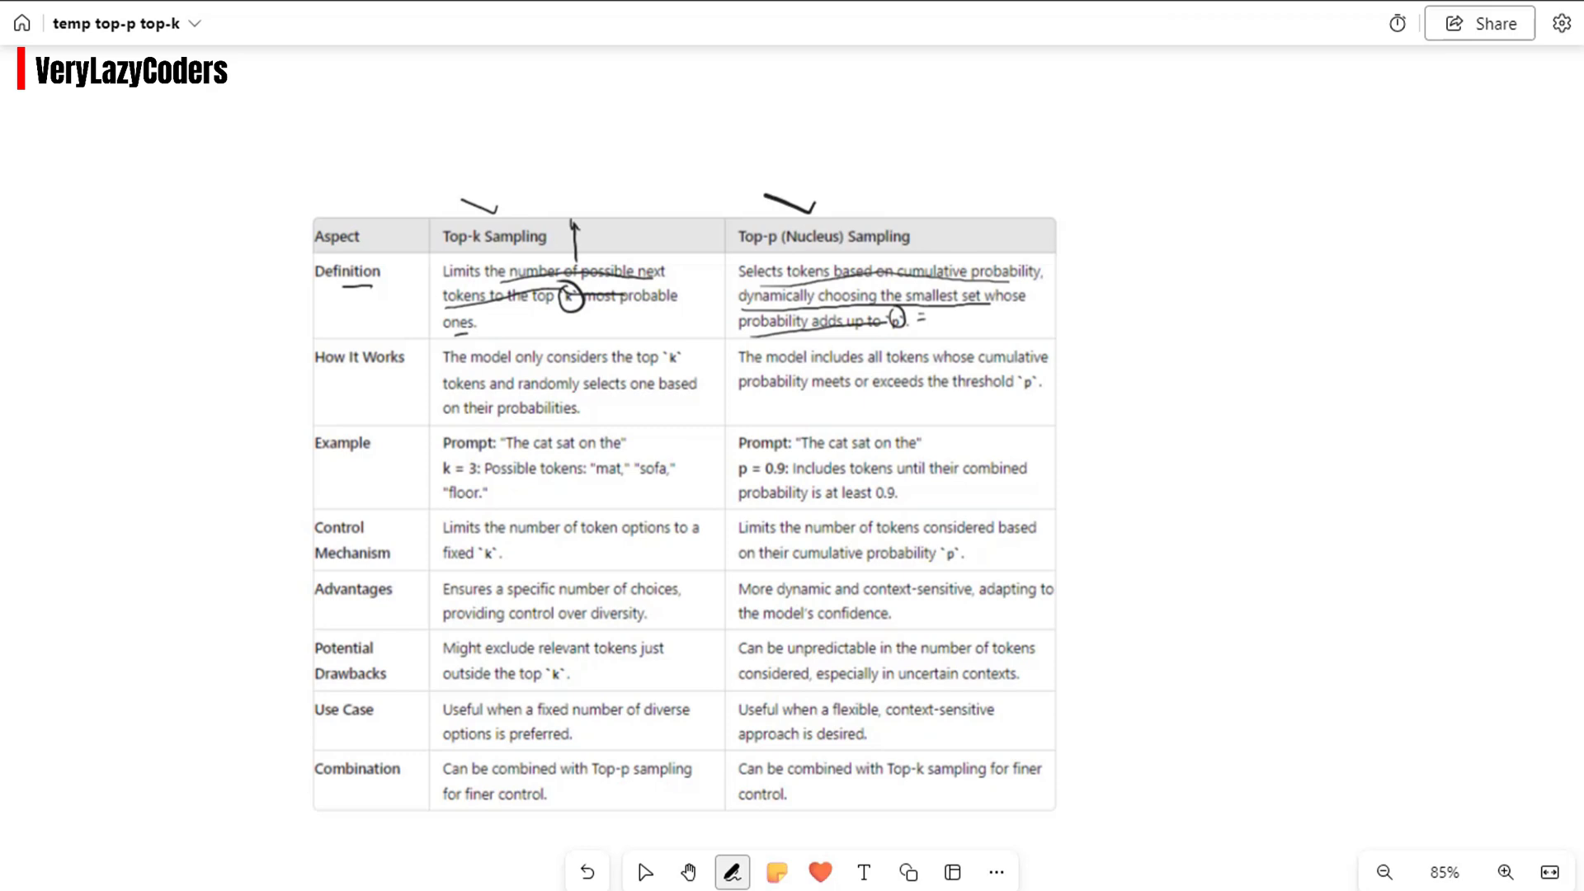
Circle k, p, 3 and 0.9 and write ranges 1–10 and 0–1 on the table
{"action": "left_click_drag", "start_coordinate": [540, 161], "coordinate": [550, 197]}
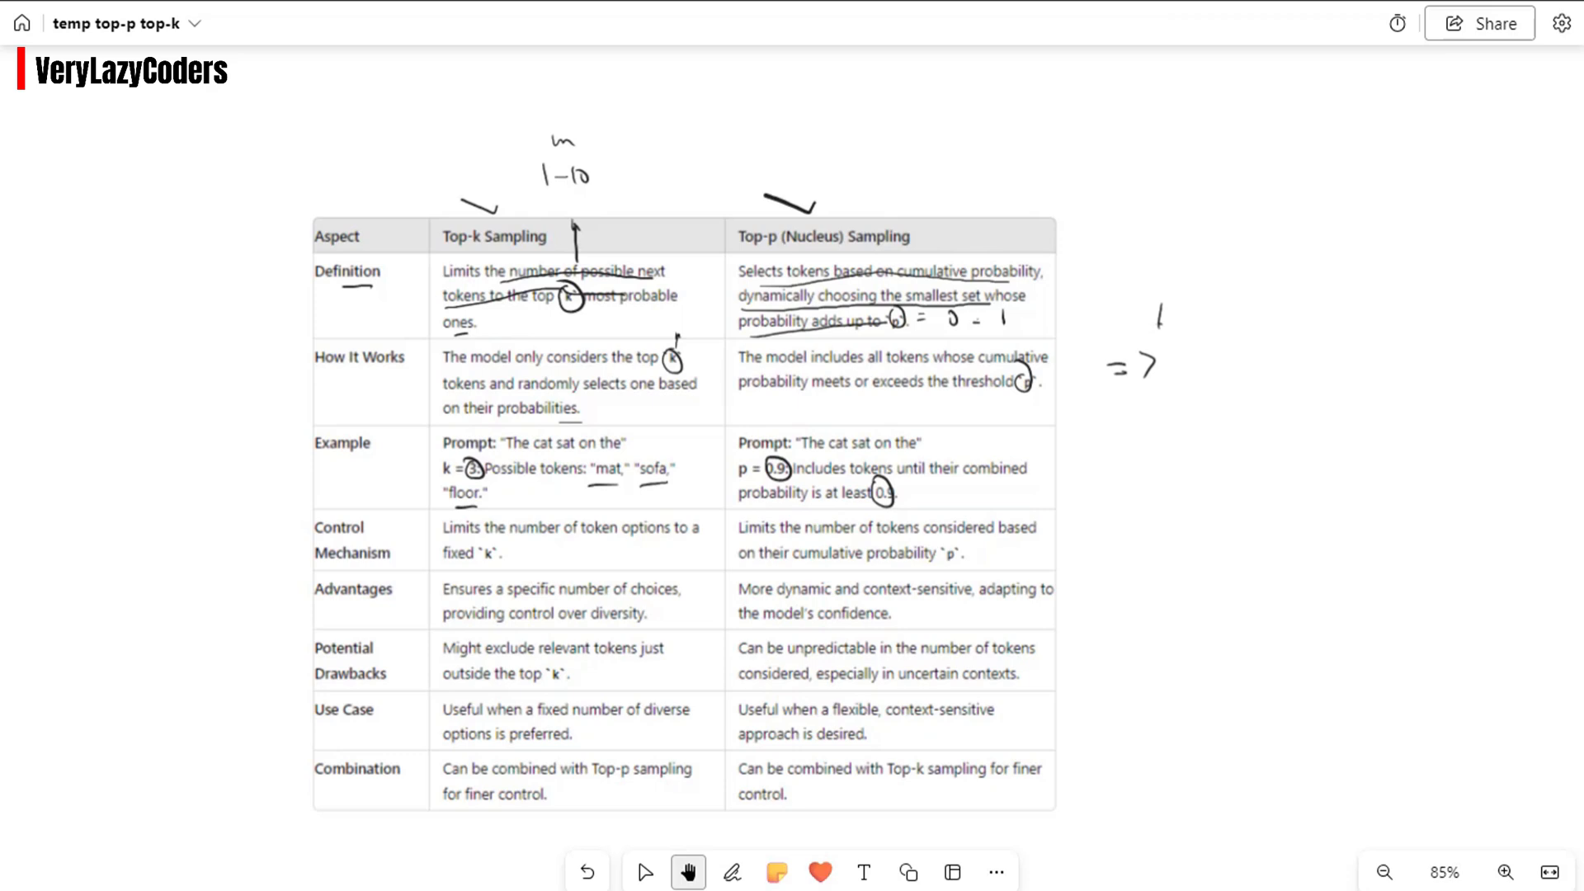
{"action": "mouse_move", "coordinate": [764, 492]}
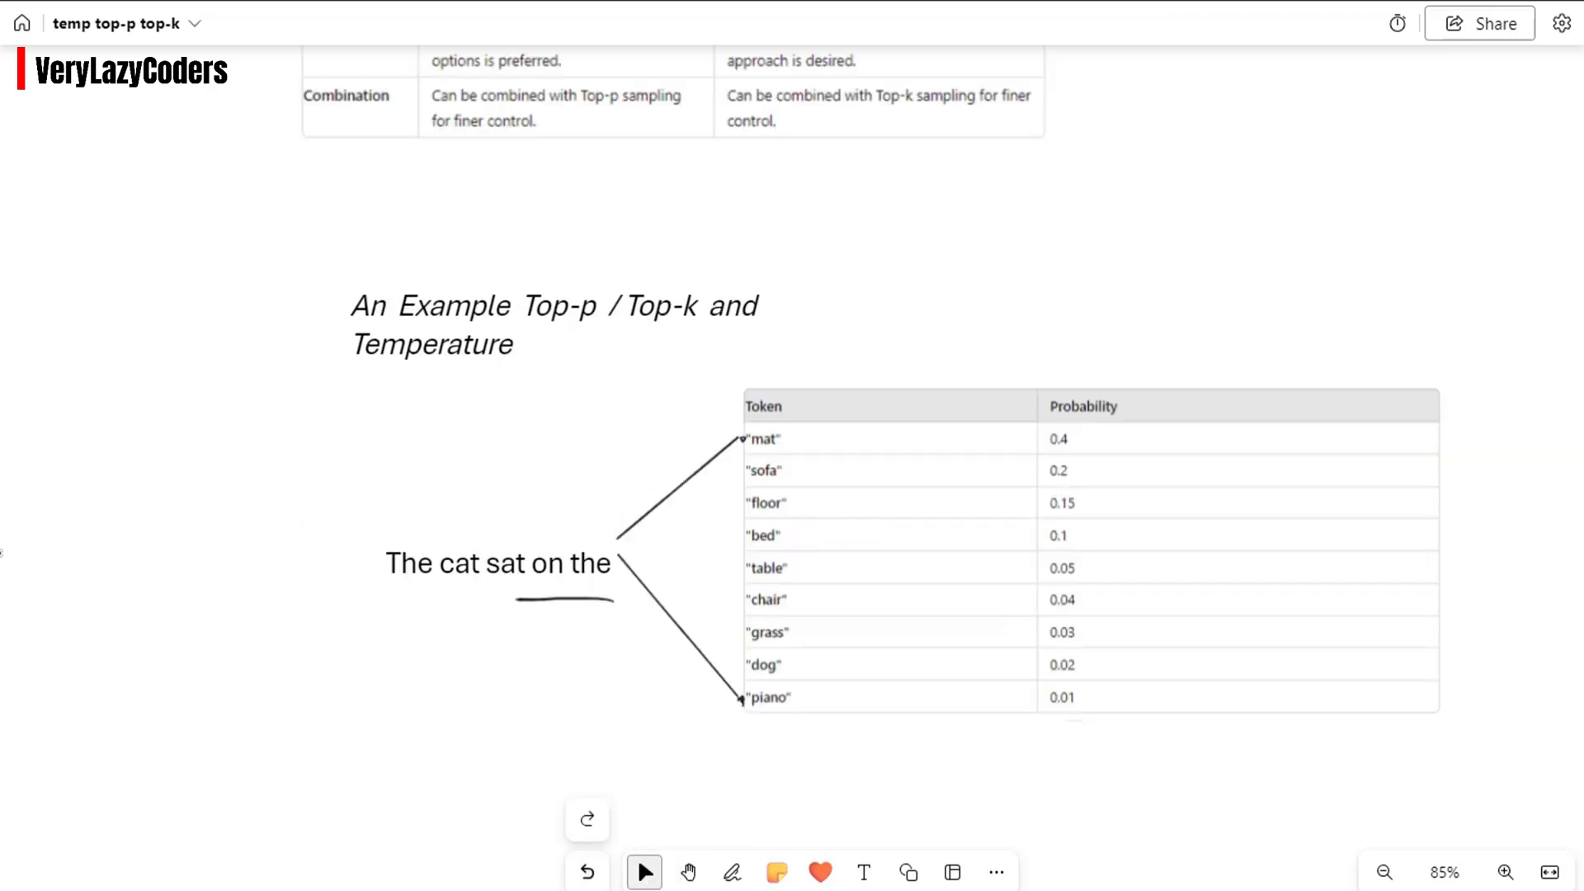
Draw ink brackets grouping tokens mat through chair and their probabilities
{"action": "left_click", "coordinate": [732, 872]}
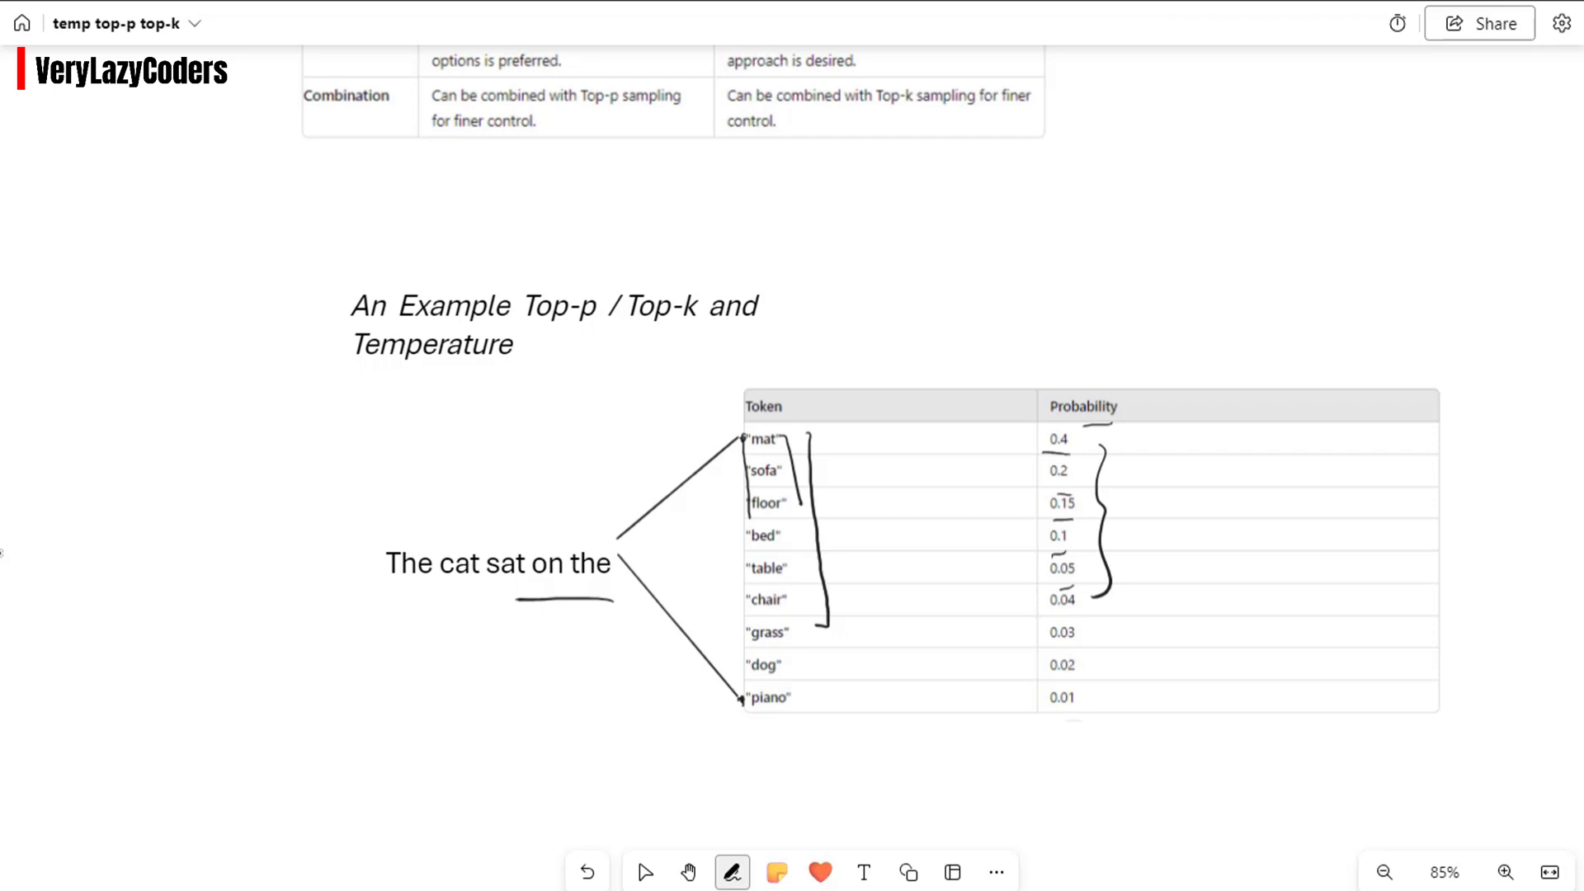
{"action": "left_click", "coordinate": [644, 872]}
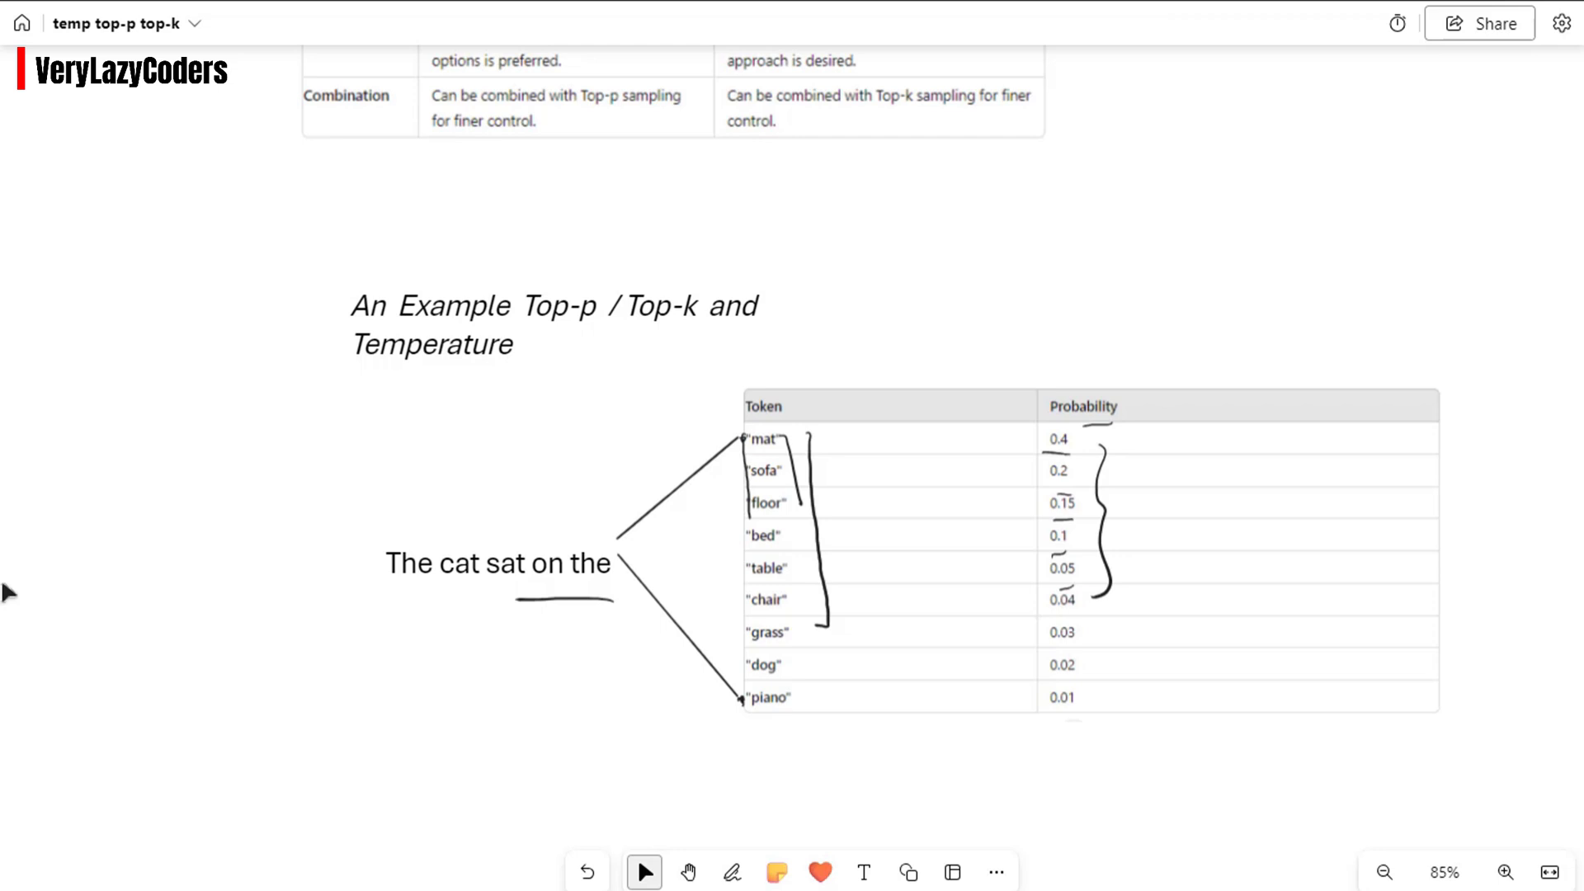
{"action": "mouse_move", "coordinate": [572, 746]}
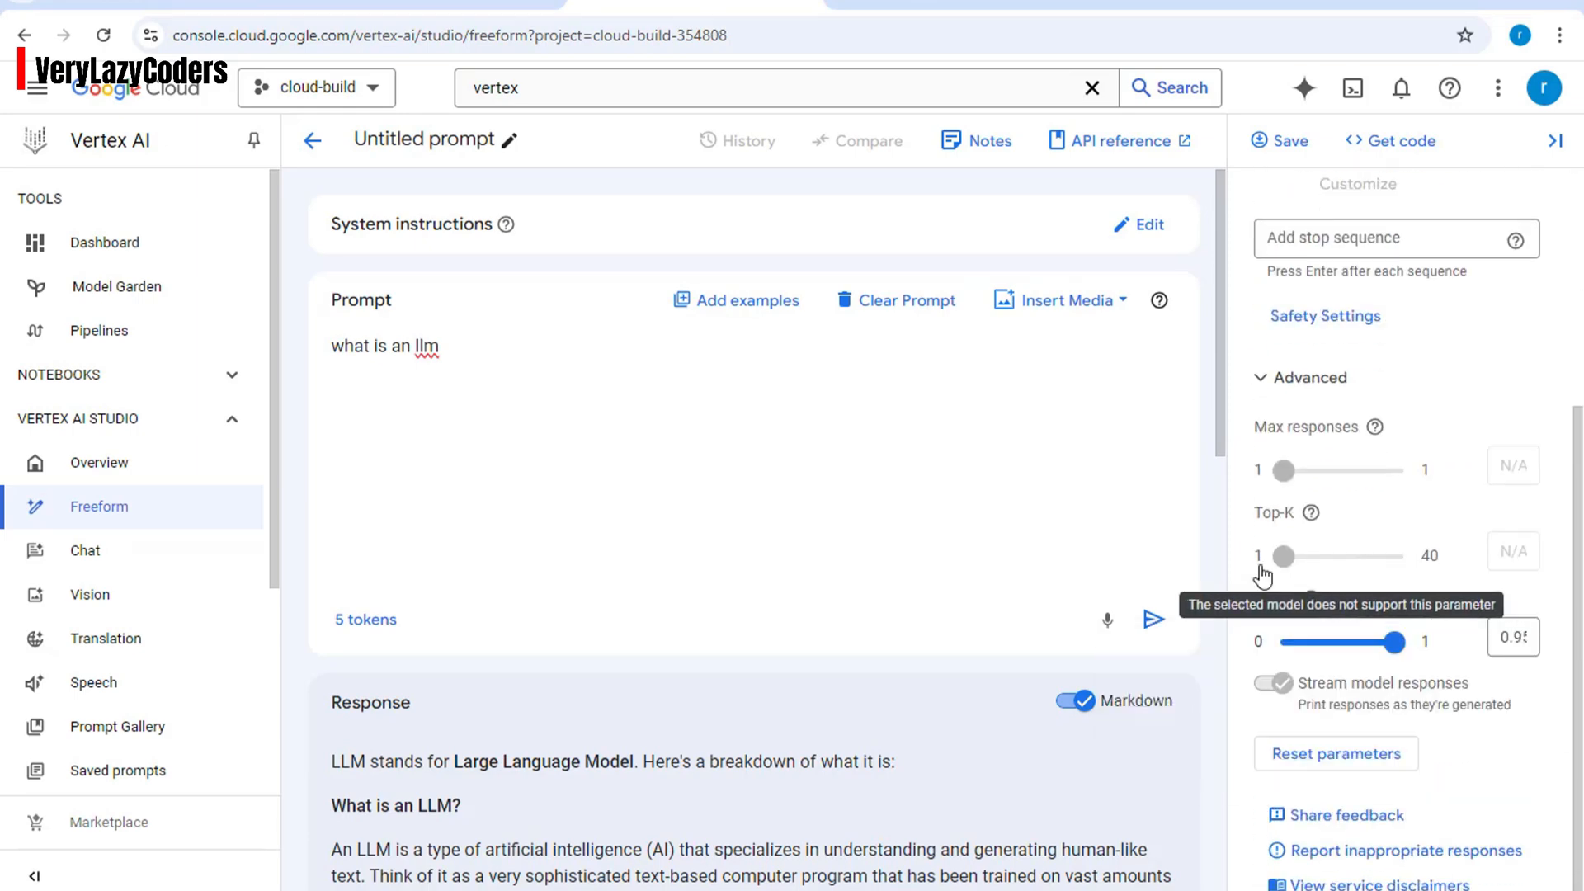
{"action": "mouse_move", "coordinate": [1304, 627]}
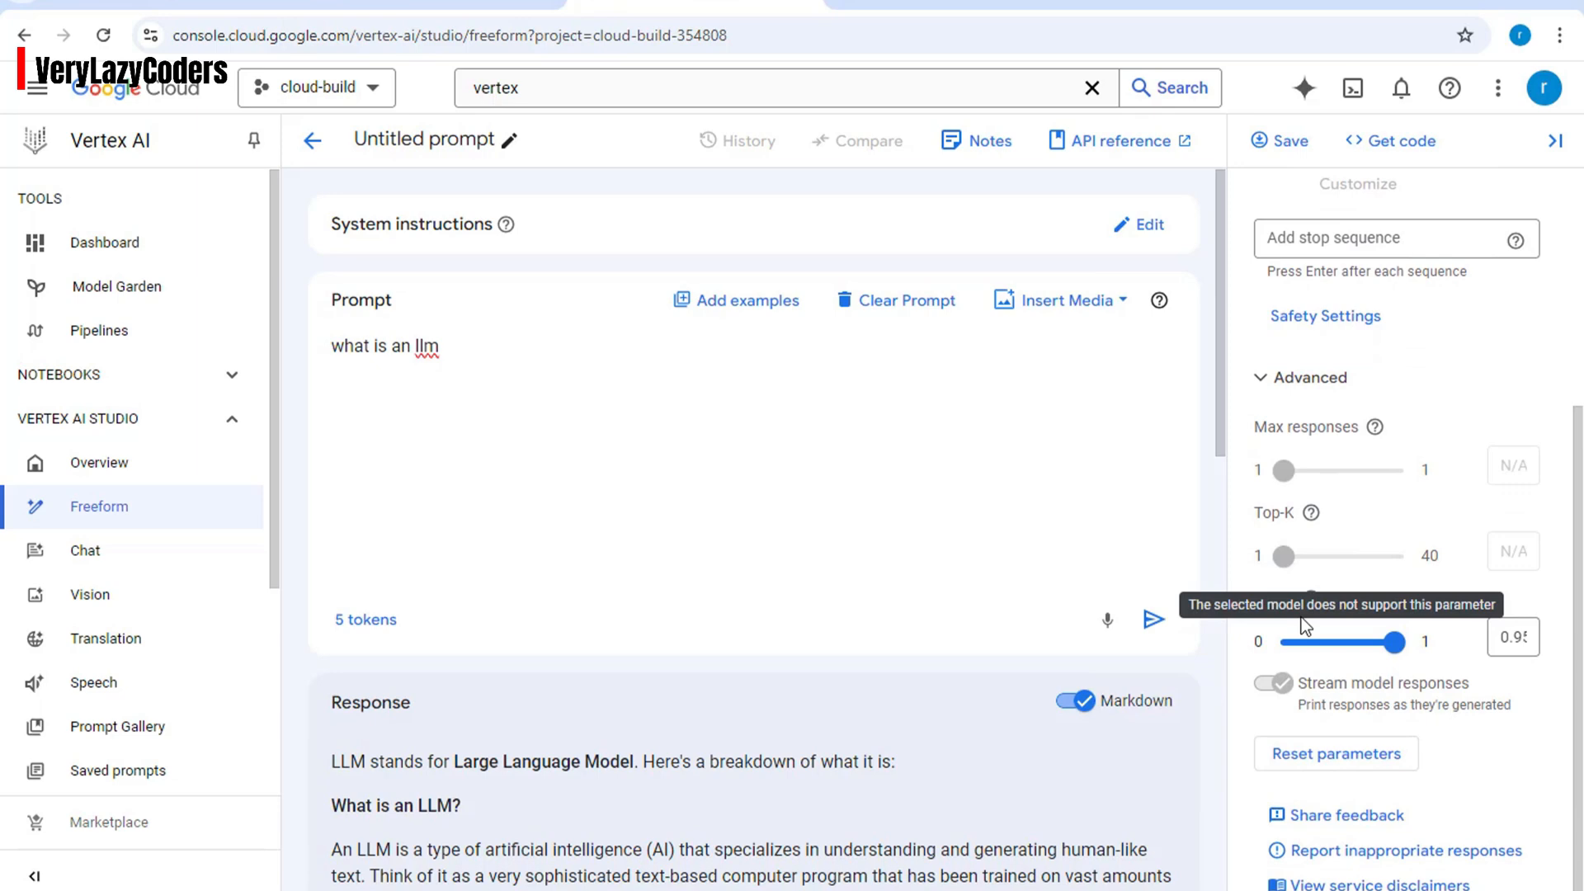
{"action": "mouse_move", "coordinate": [1364, 575]}
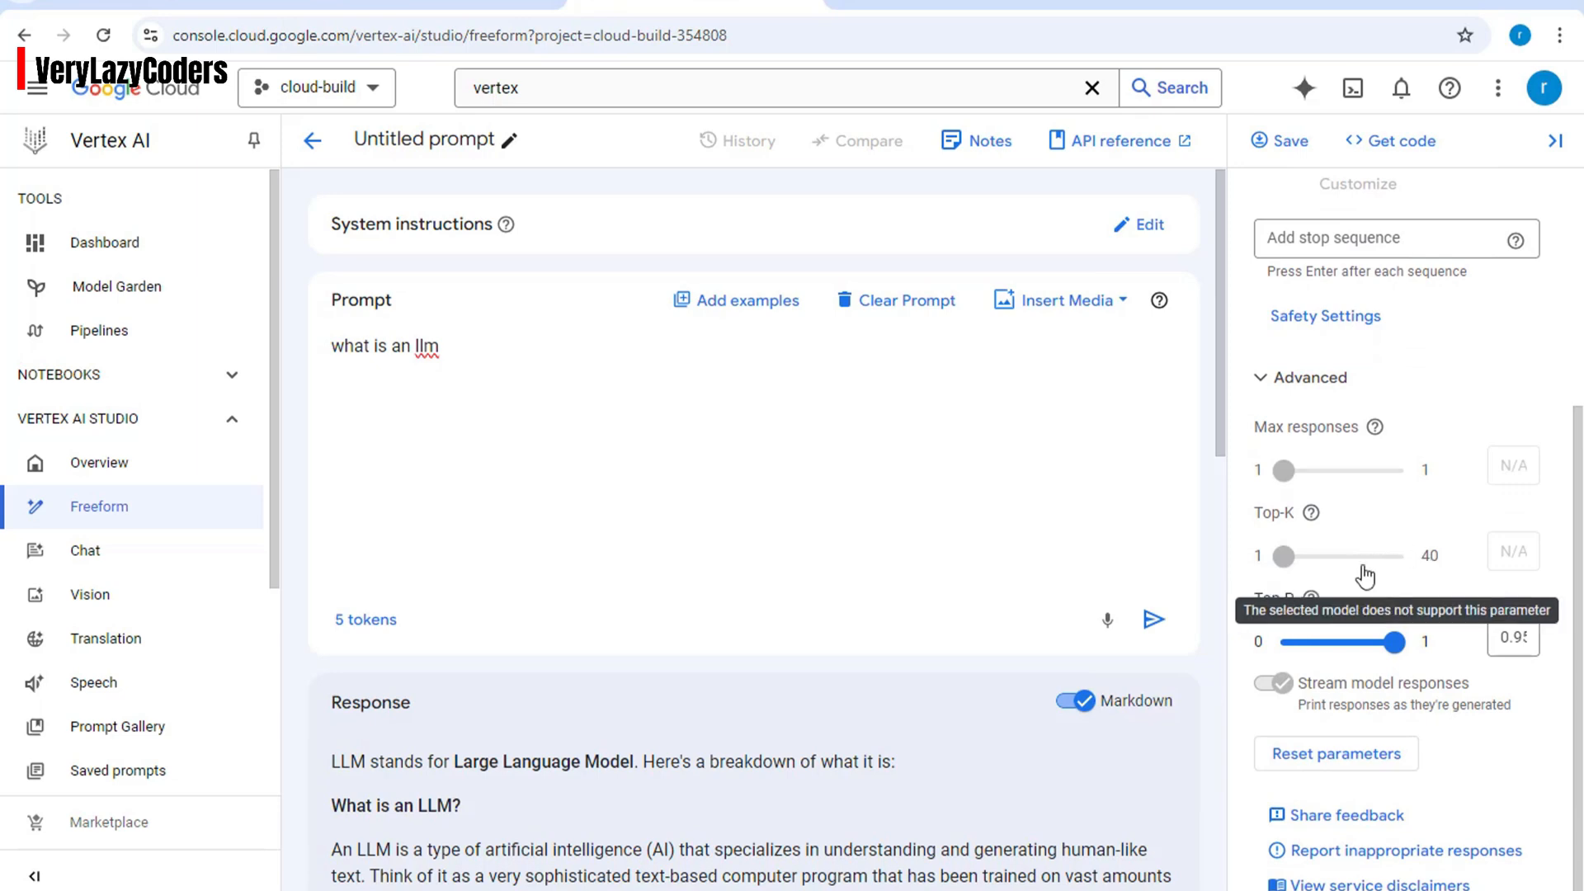
{"action": "mouse_move", "coordinate": [1318, 566]}
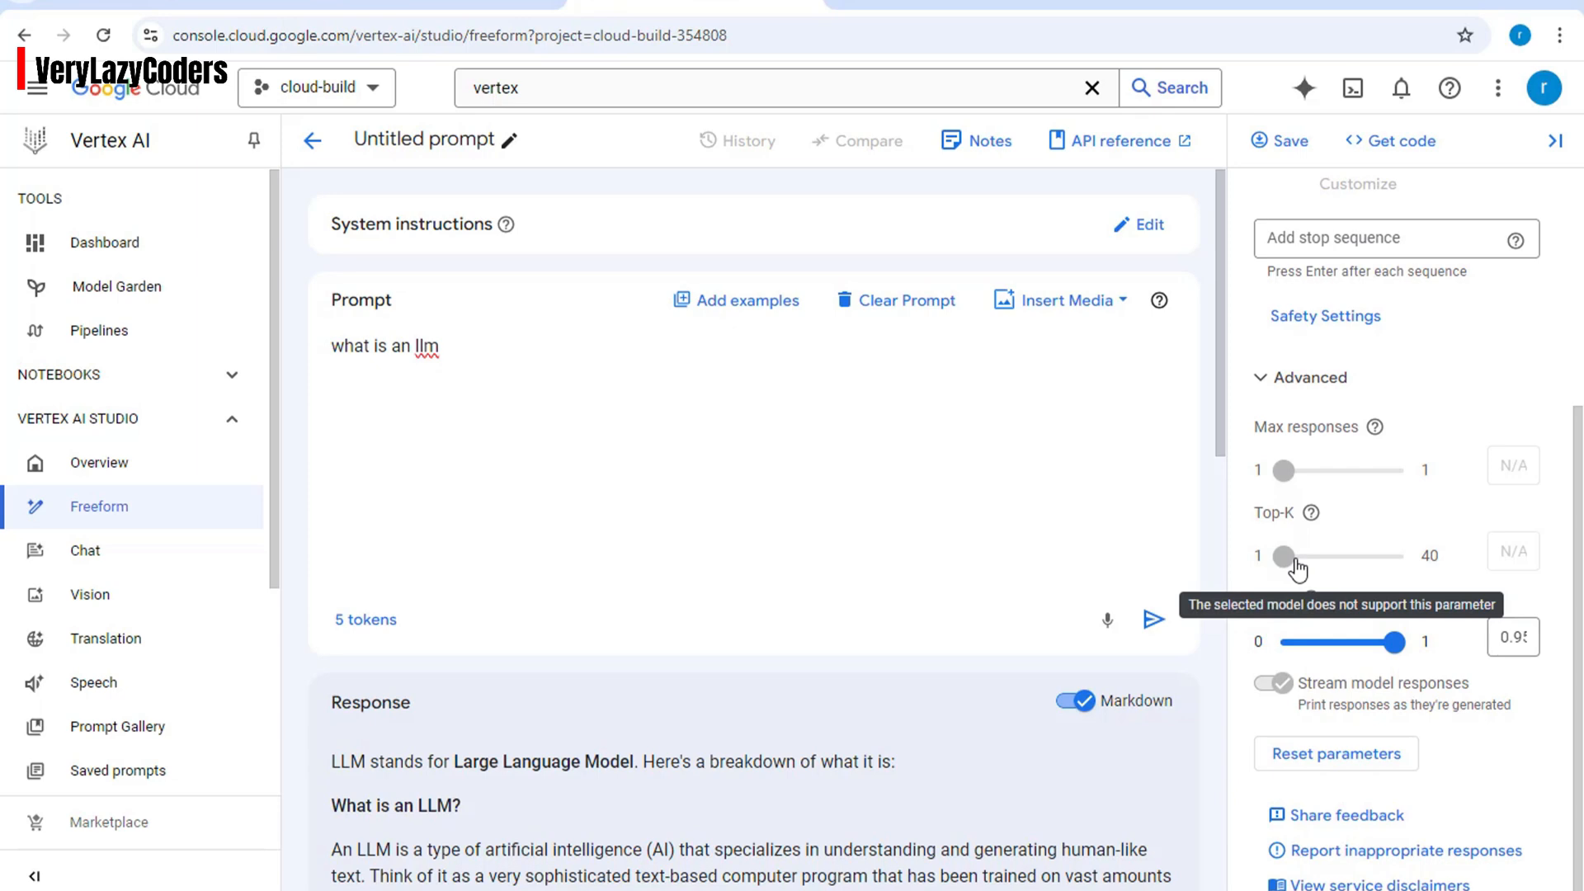
Drag the Top-P slider from 0.95 down to 0 in Advanced parameters
{"action": "scroll", "scroll_direction": "up", "scroll_amount": 3}
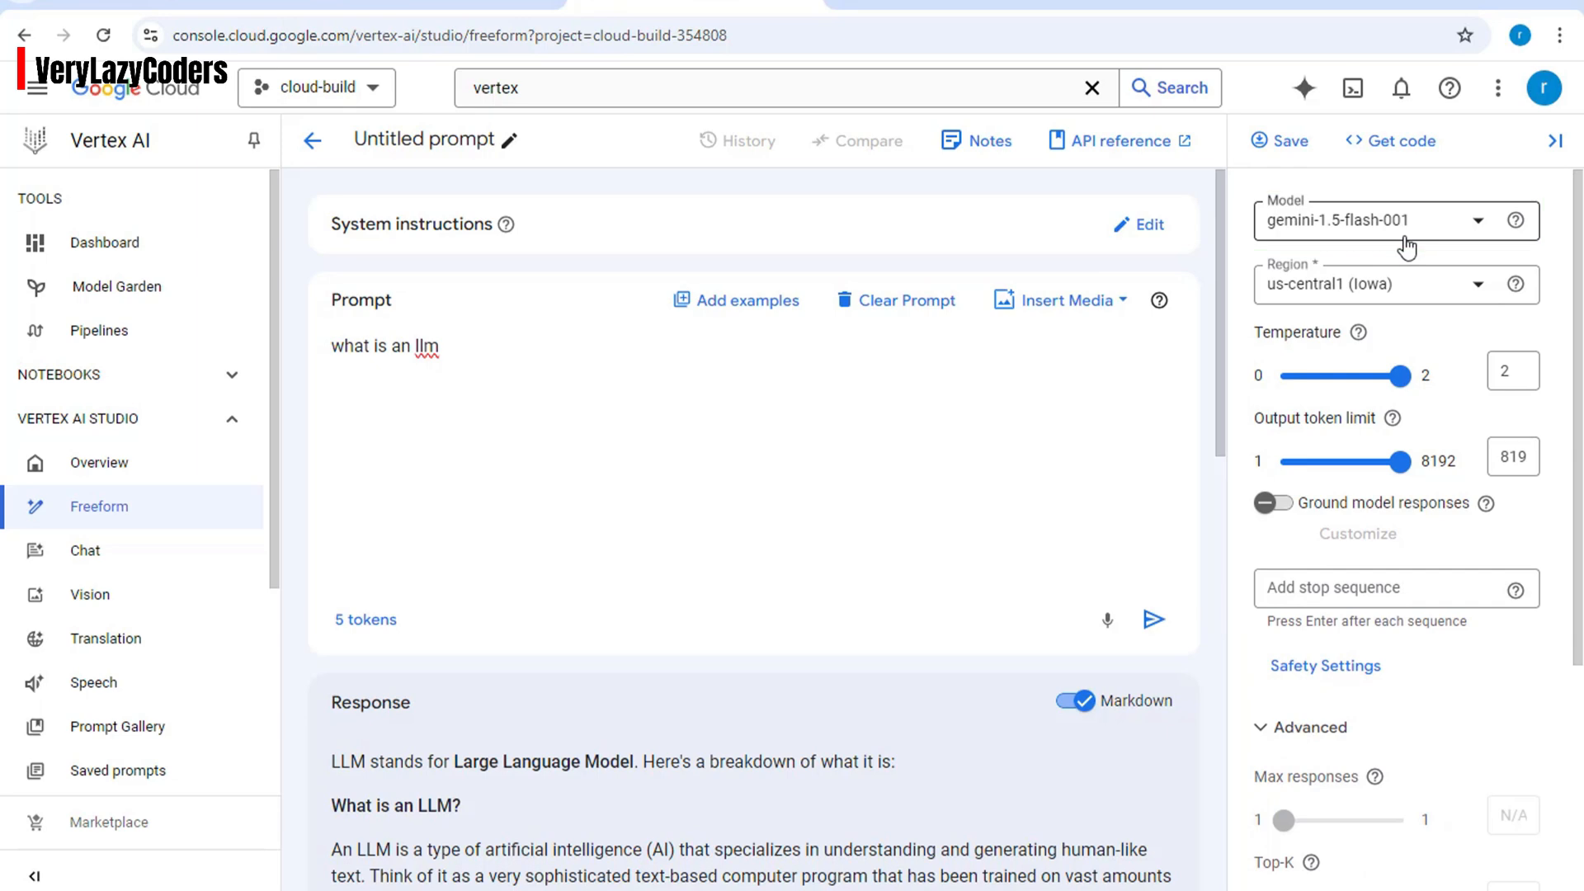
{"action": "mouse_move", "coordinate": [1564, 277]}
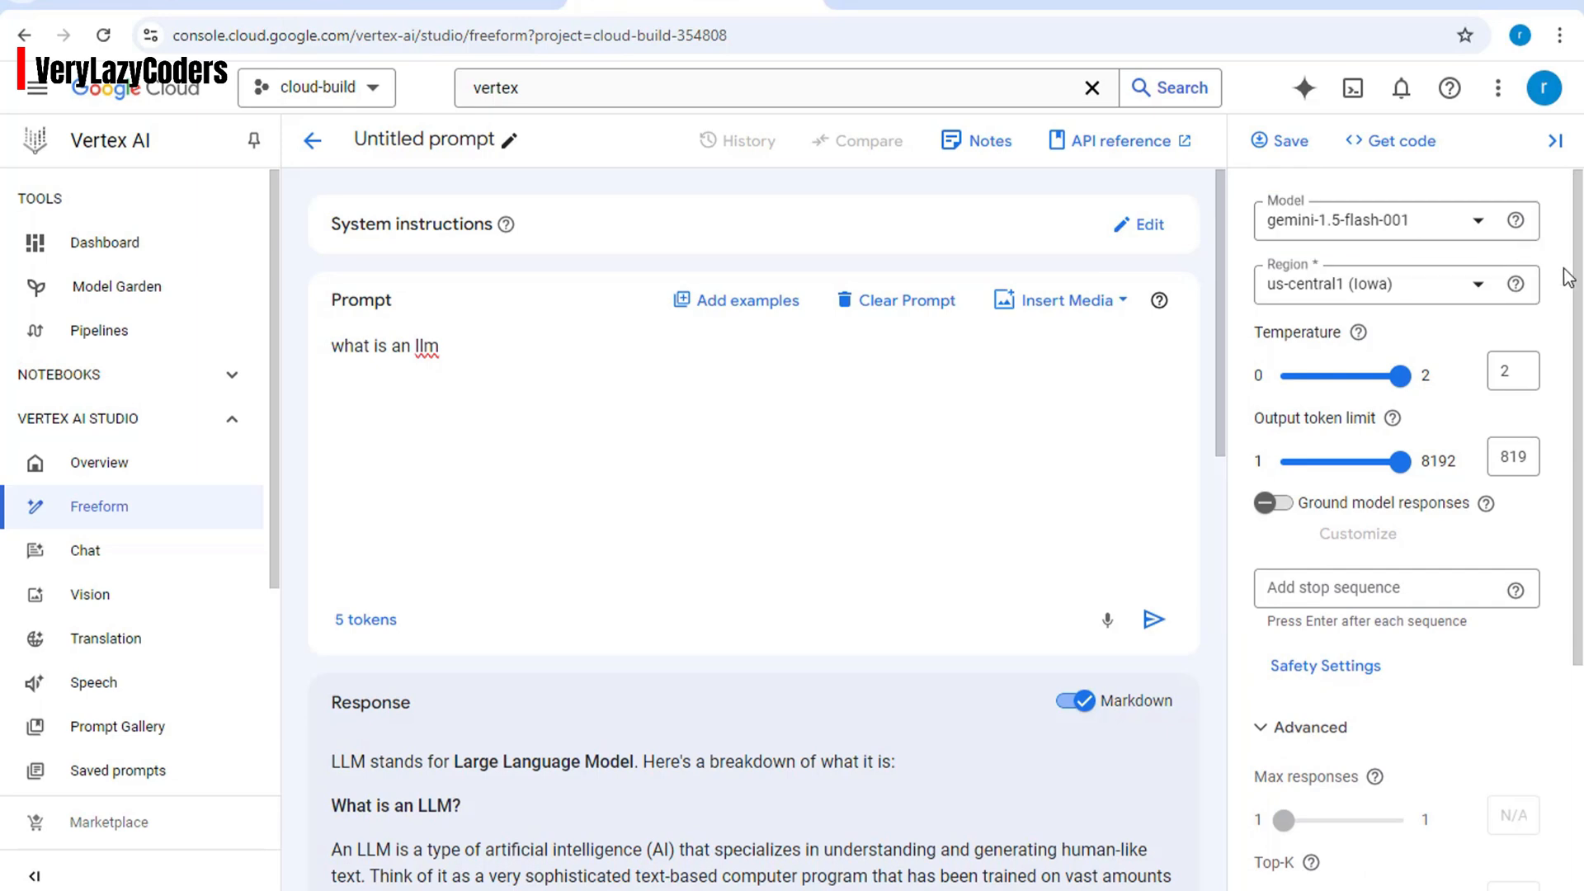
{"action": "scroll", "scroll_direction": "down", "scroll_amount": 3}
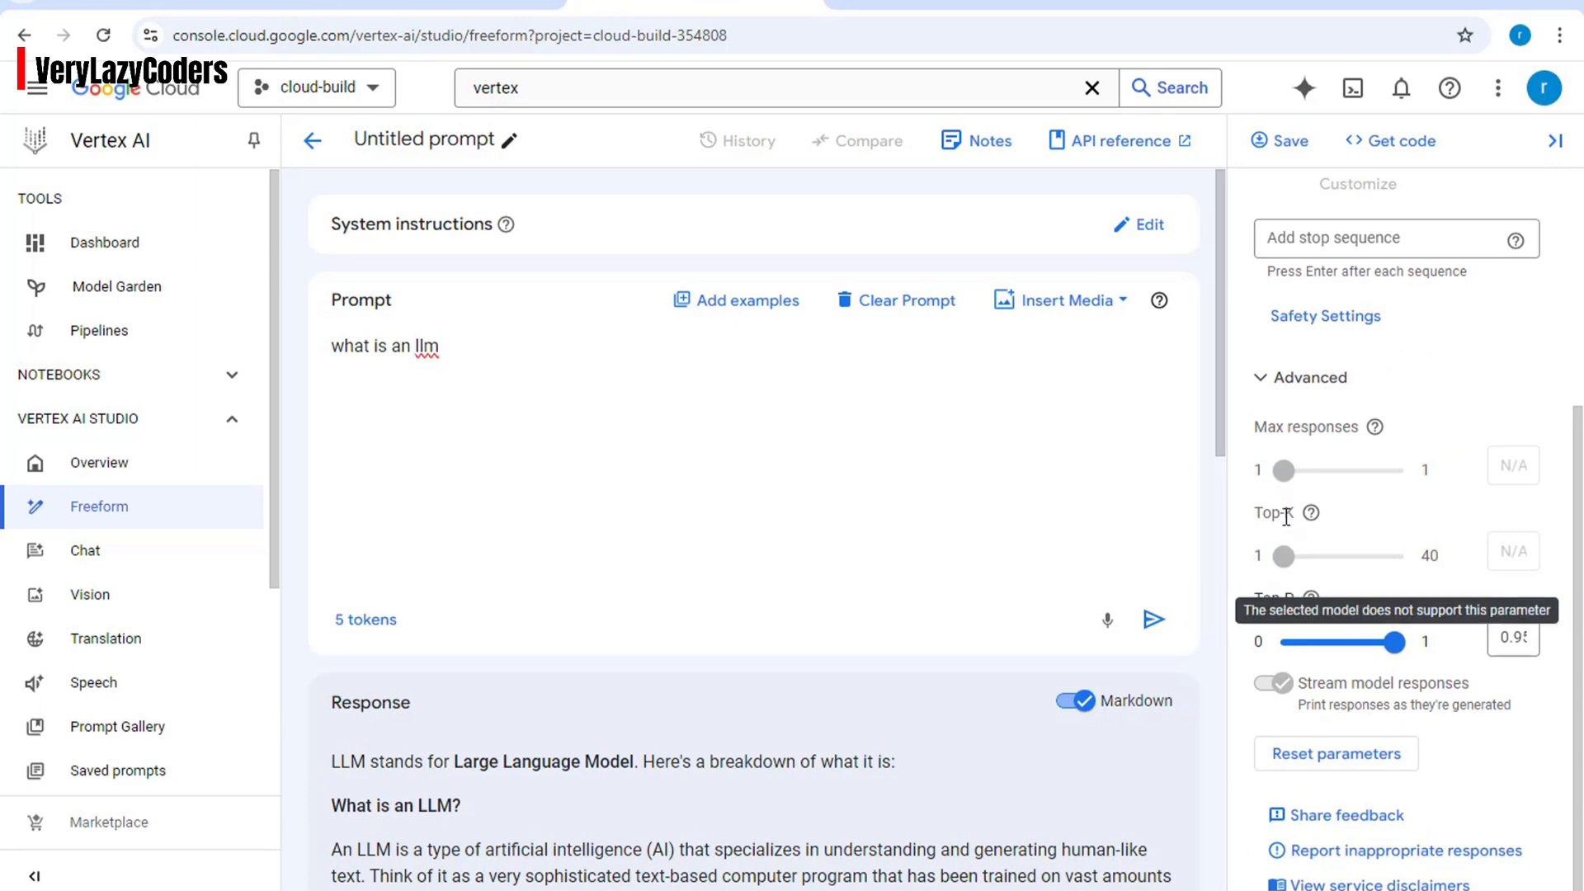
{"action": "mouse_move", "coordinate": [1200, 654]}
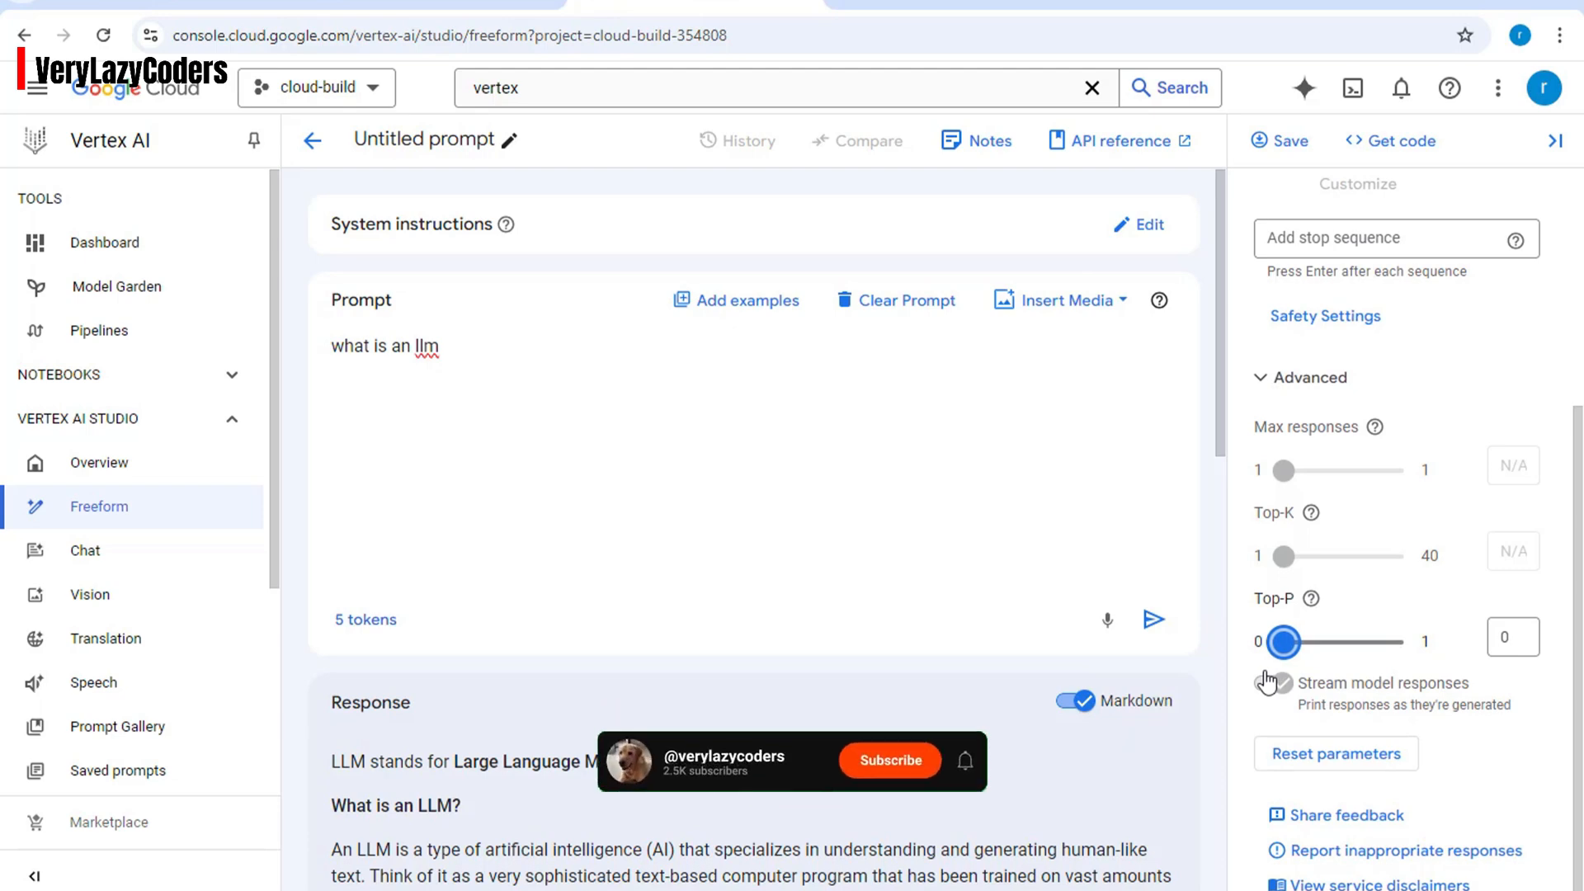
{"action": "left_click", "coordinate": [888, 760]}
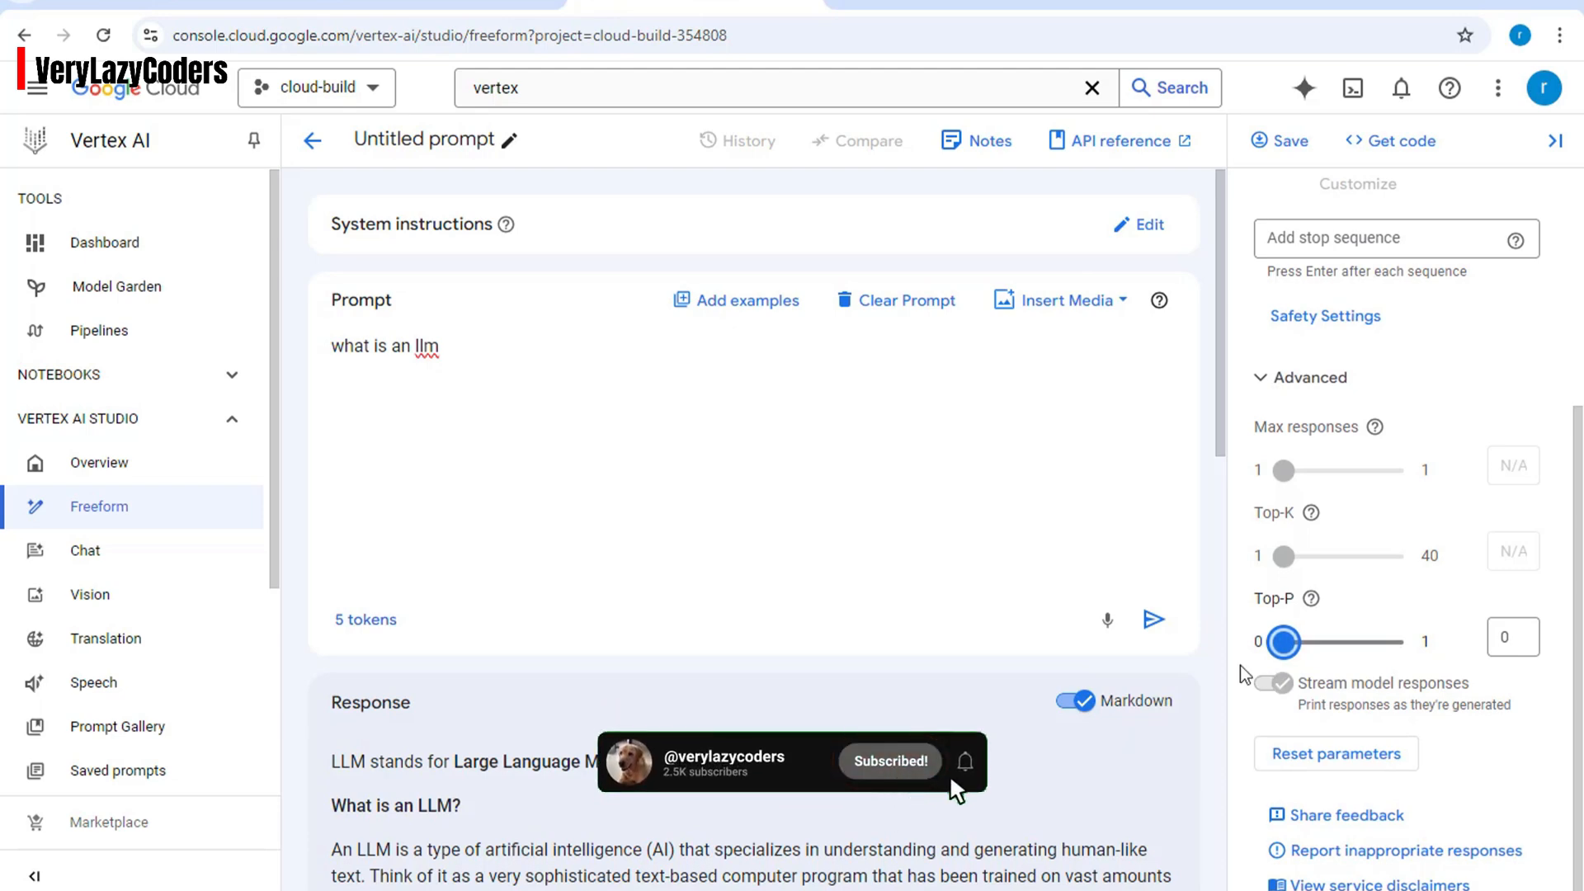